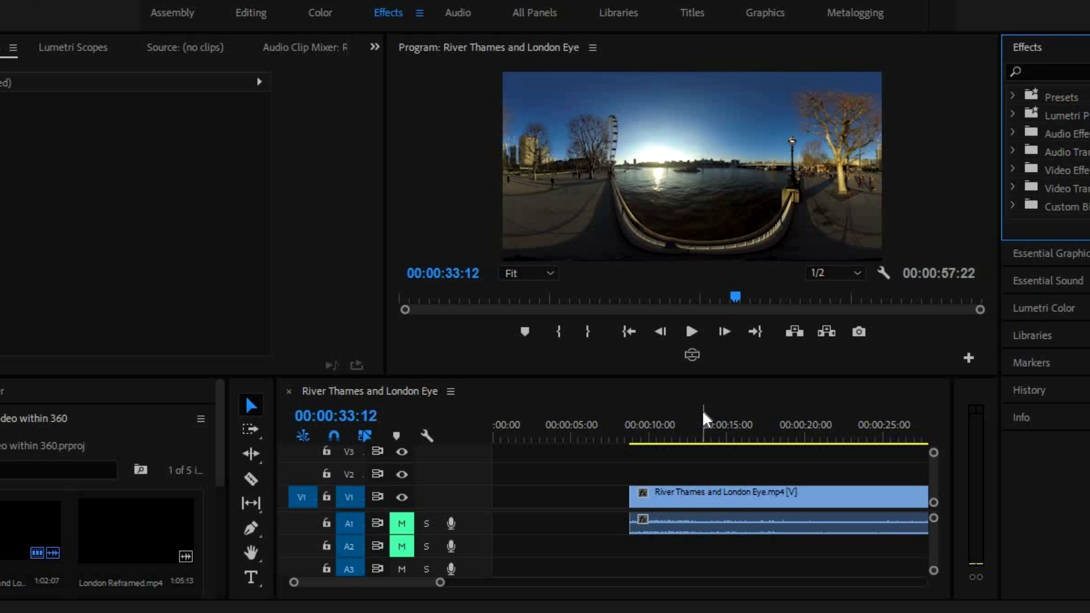
{"action": "mouse_move", "coordinate": [556, 416]}
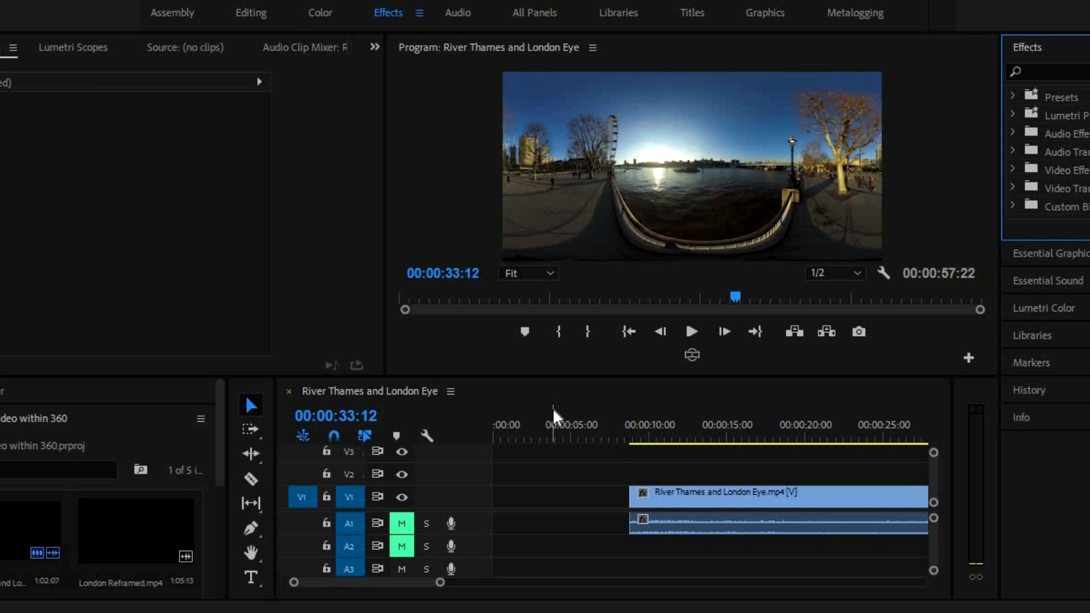
{"action": "mouse_move", "coordinate": [559, 404]}
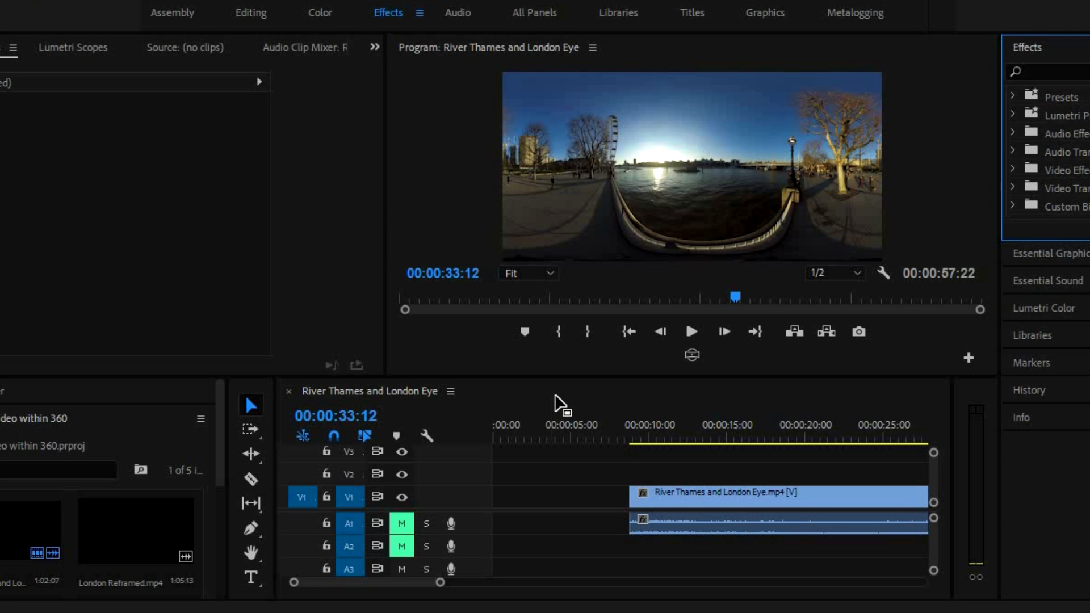
{"action": "mouse_move", "coordinate": [567, 410]}
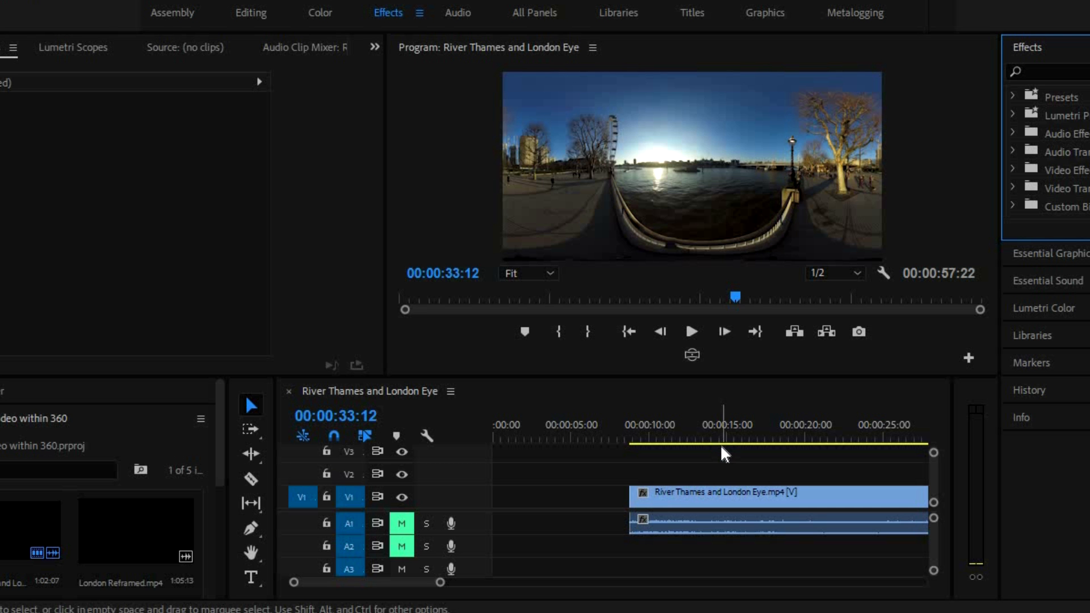
{"action": "mouse_move", "coordinate": [665, 457]}
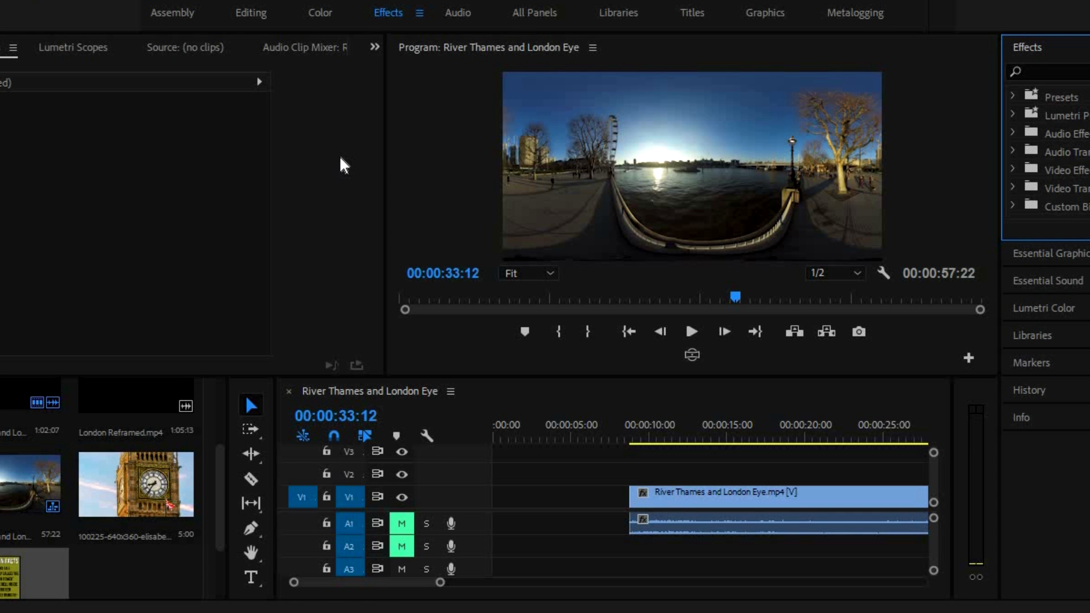
{"action": "mouse_move", "coordinate": [334, 155]}
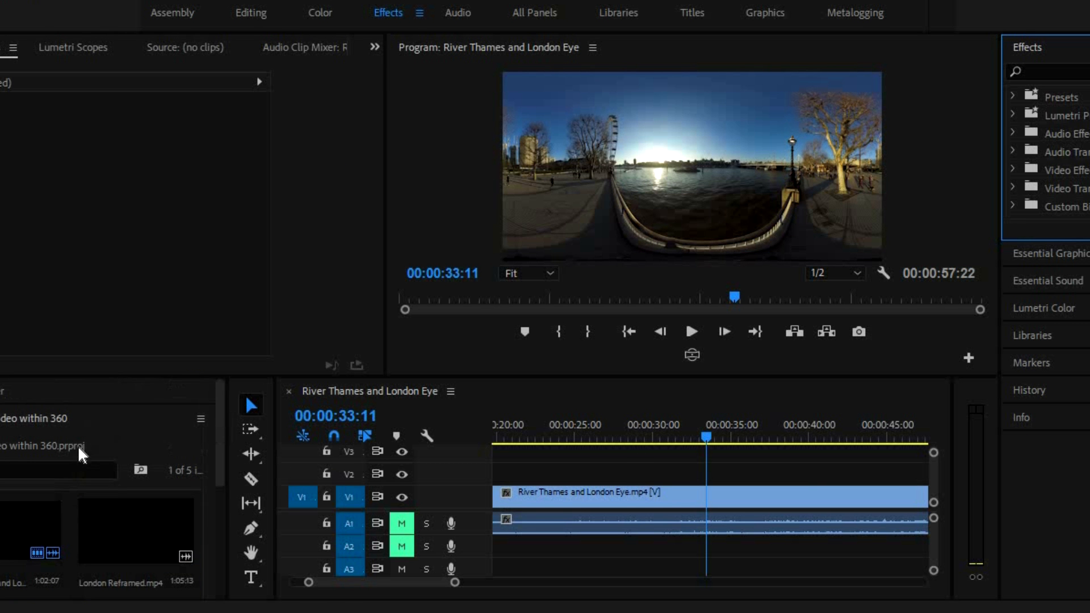
{"action": "mouse_move", "coordinate": [514, 105]}
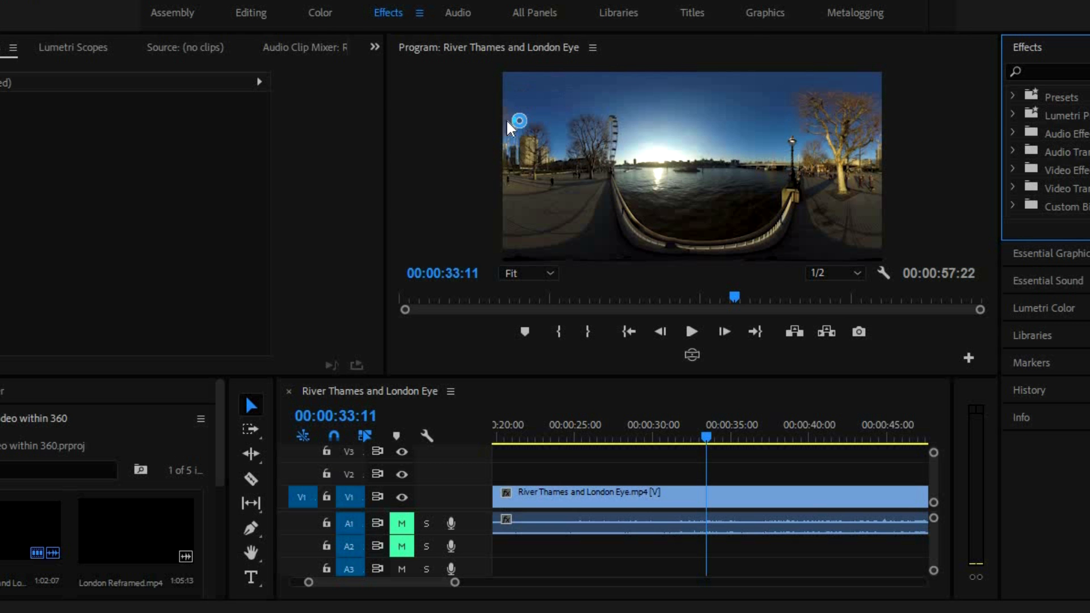
{"action": "mouse_move", "coordinate": [137, 562]}
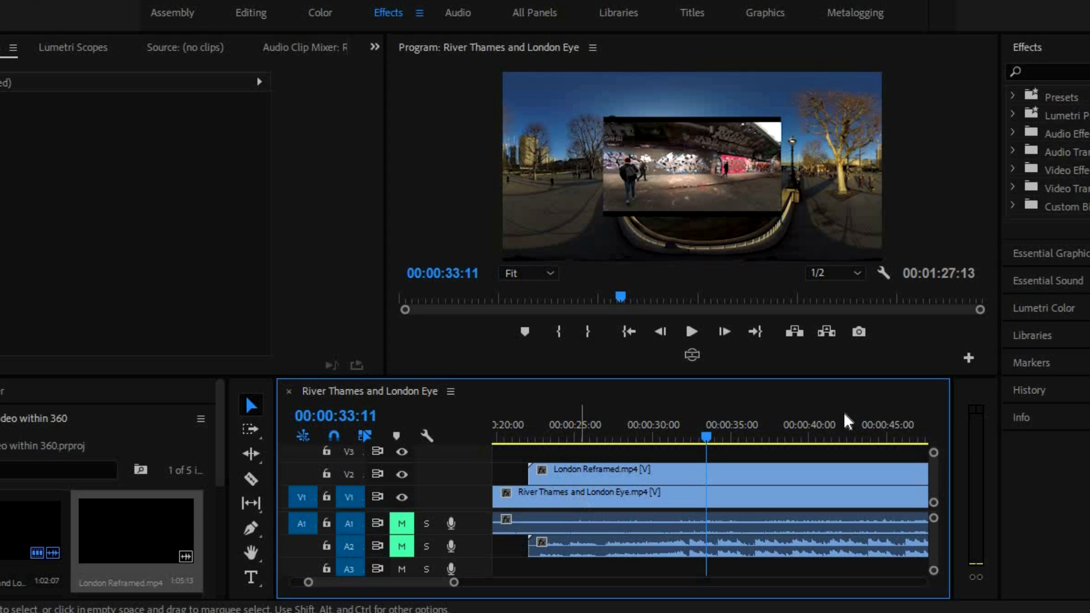
{"action": "mouse_move", "coordinate": [544, 130]}
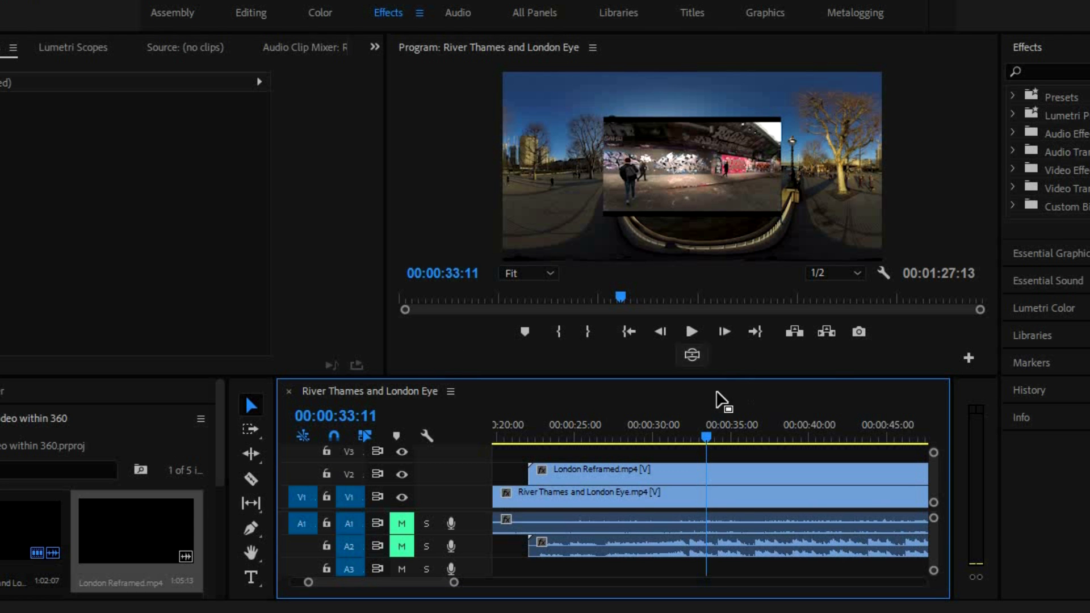
Preview the London Reframed inset over the Thames footage in interactive 360 VR view
{"action": "left_click", "coordinate": [691, 354]}
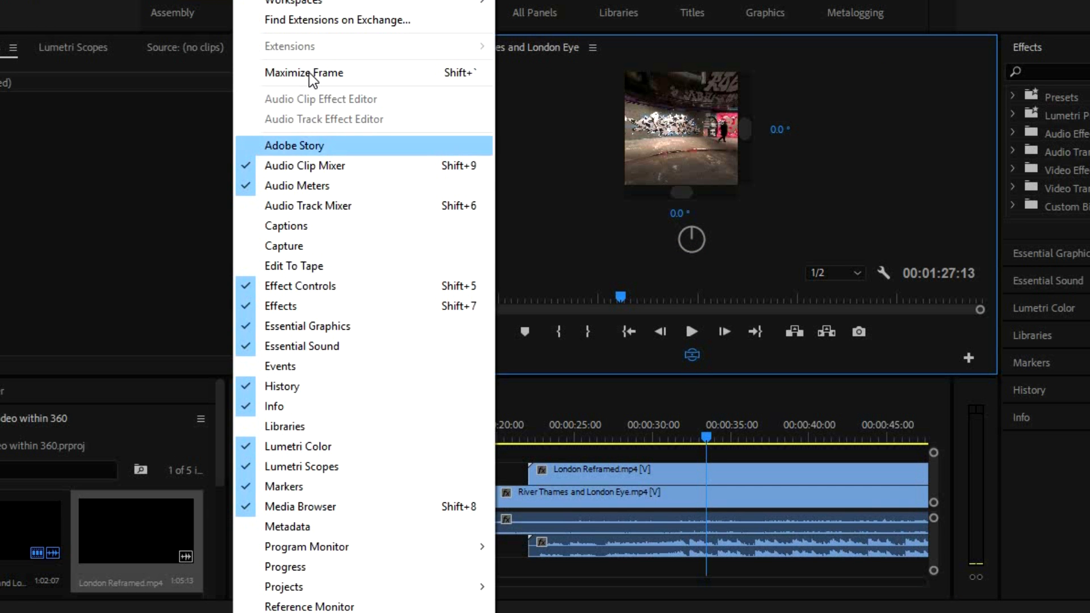
{"action": "left_click", "coordinate": [304, 72]}
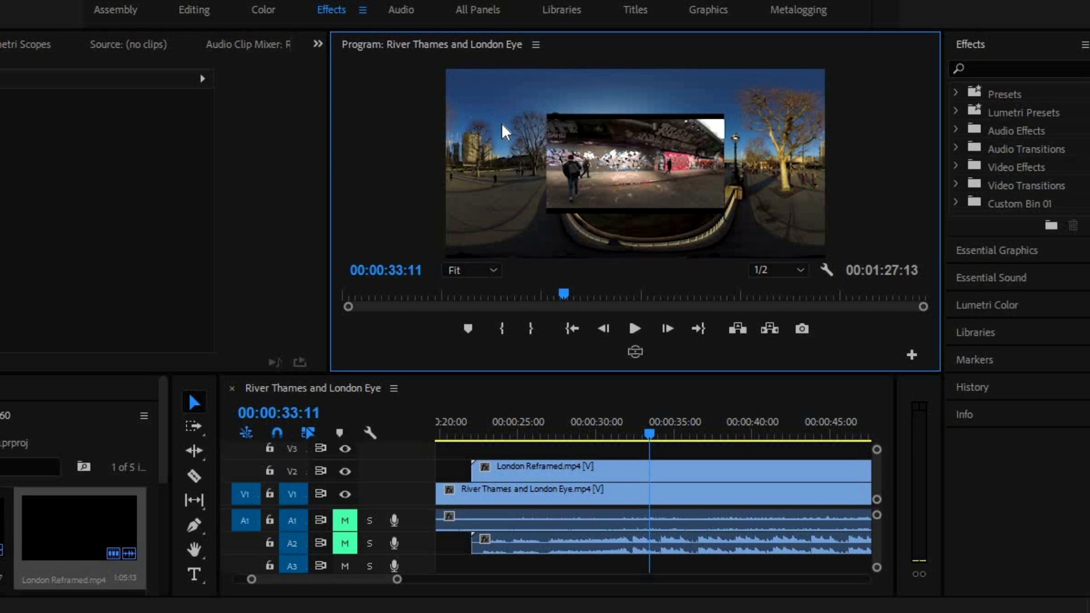
{"action": "mouse_move", "coordinate": [785, 157]}
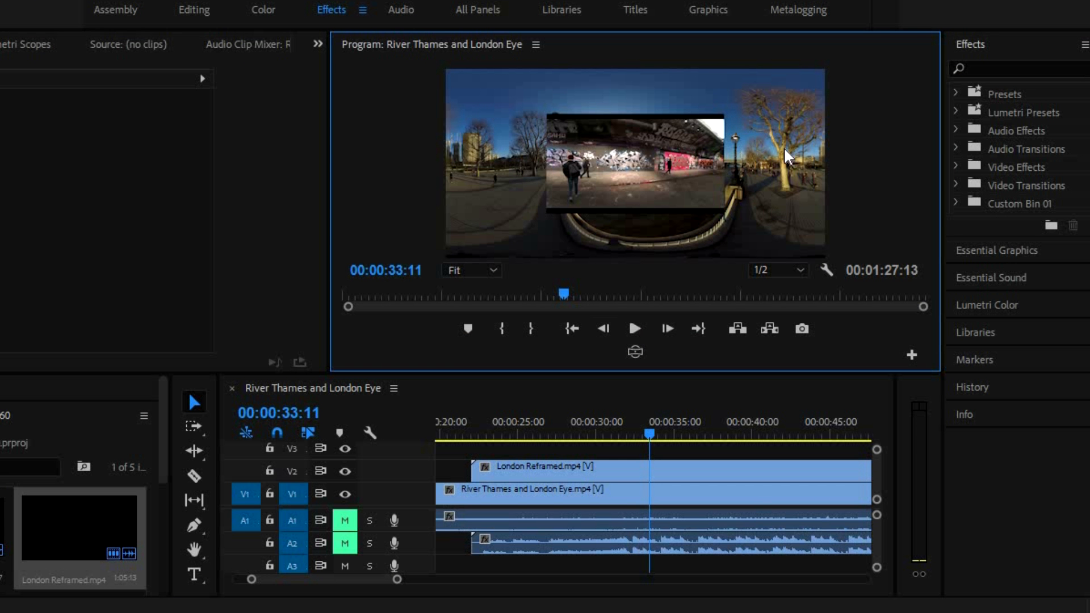
{"action": "mouse_move", "coordinate": [960, 168]}
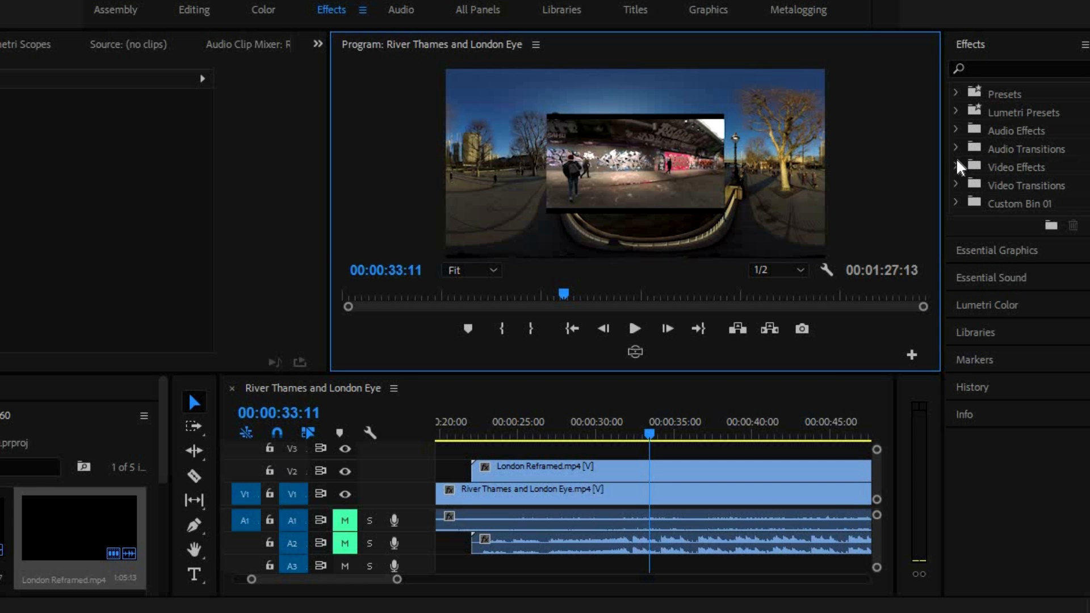
{"action": "mouse_move", "coordinate": [1036, 149]}
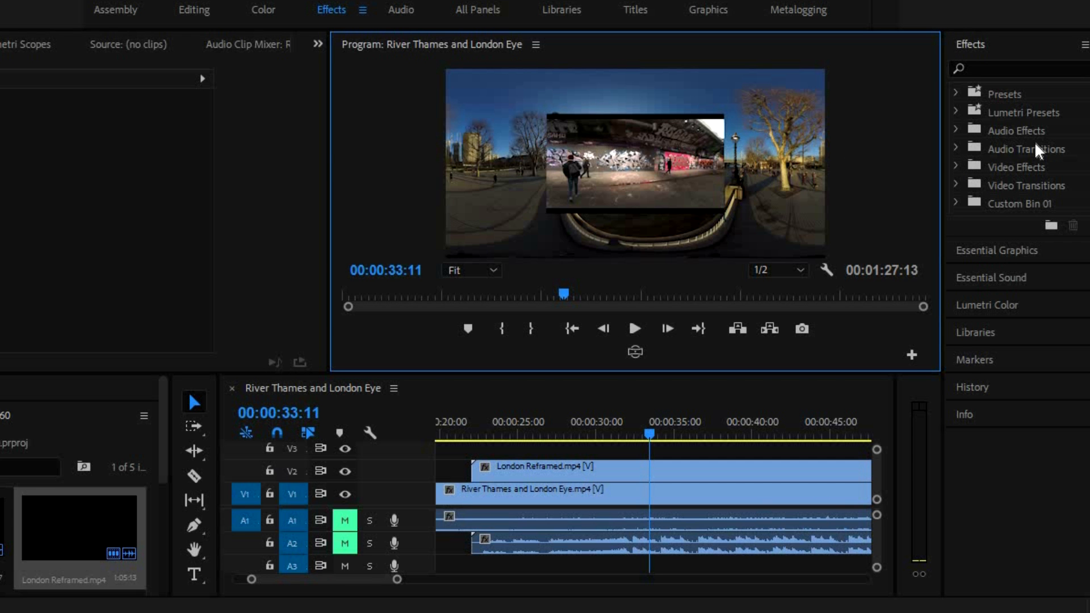
{"action": "mouse_move", "coordinate": [959, 175]}
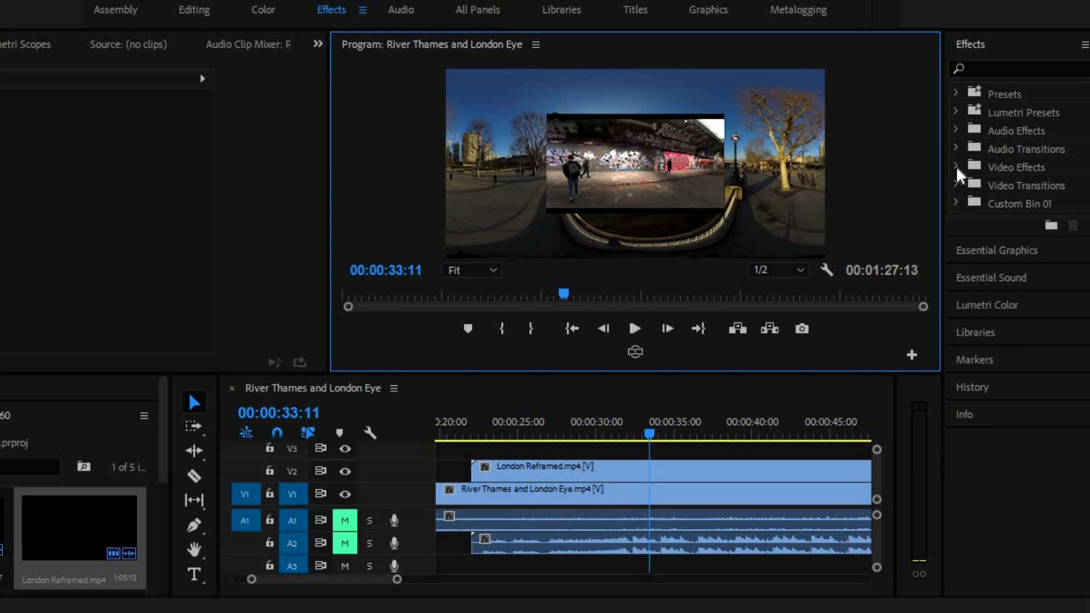
Reveal the Immersive Video effects holding VR Plane to Sphere for the London clip
{"action": "left_click", "coordinate": [958, 167]}
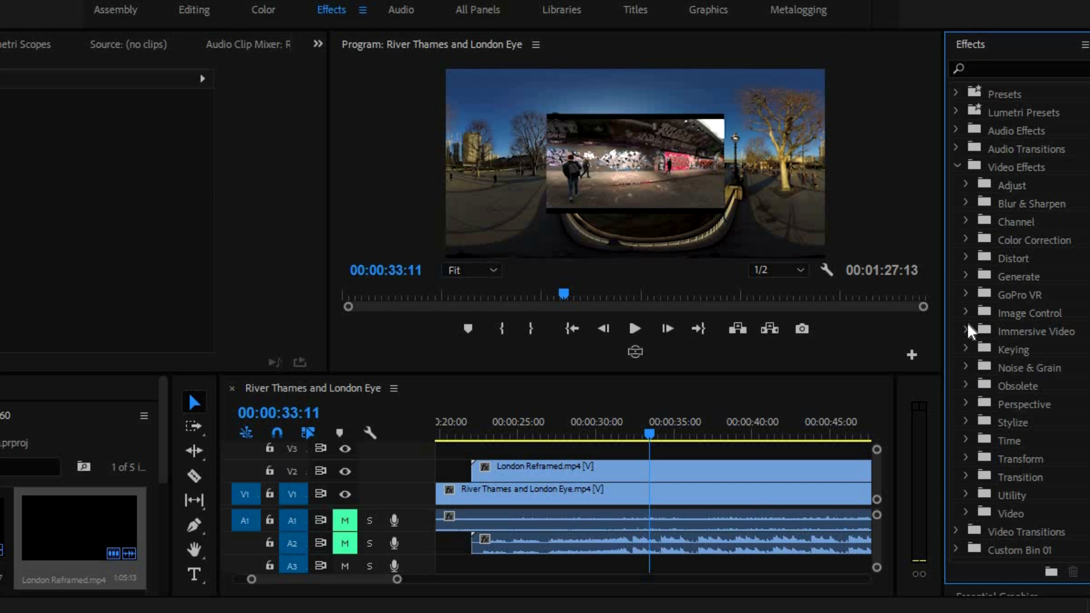
{"action": "left_click", "coordinate": [968, 331]}
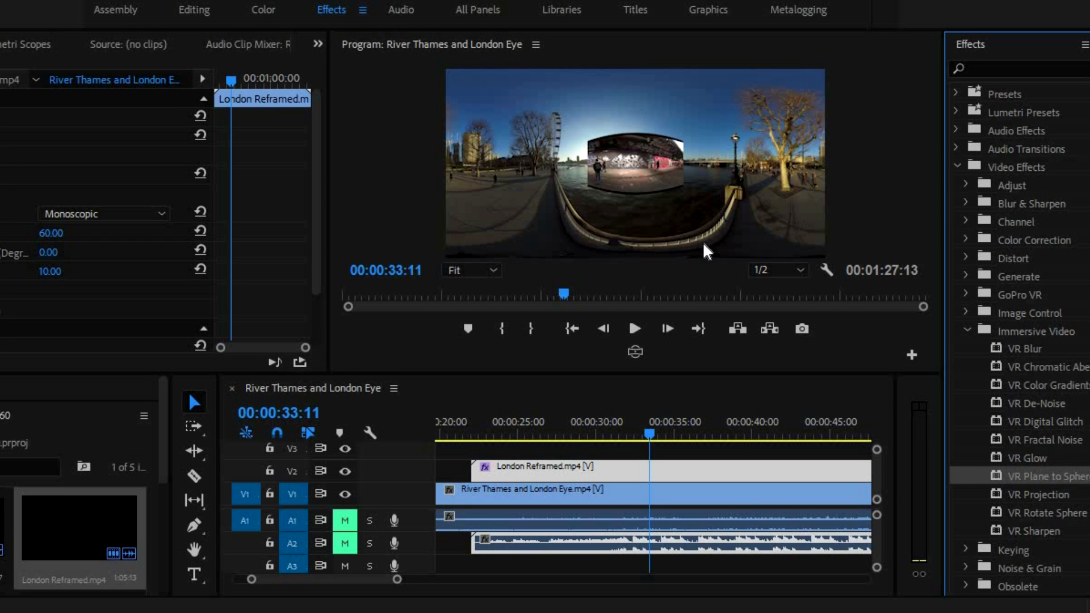
{"action": "mouse_move", "coordinate": [590, 184]}
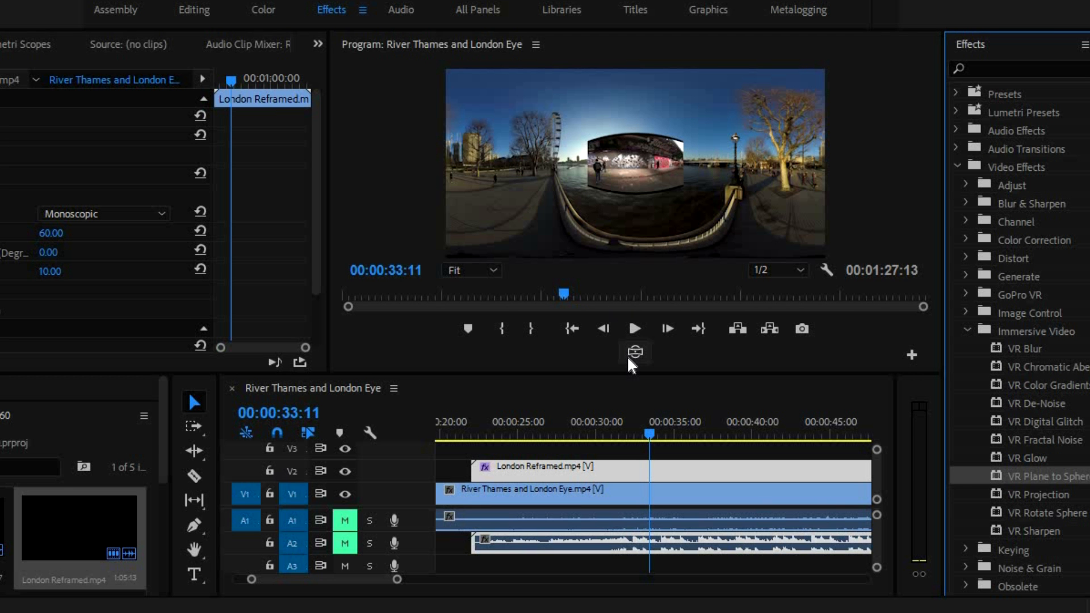
{"action": "left_click", "coordinate": [634, 351]}
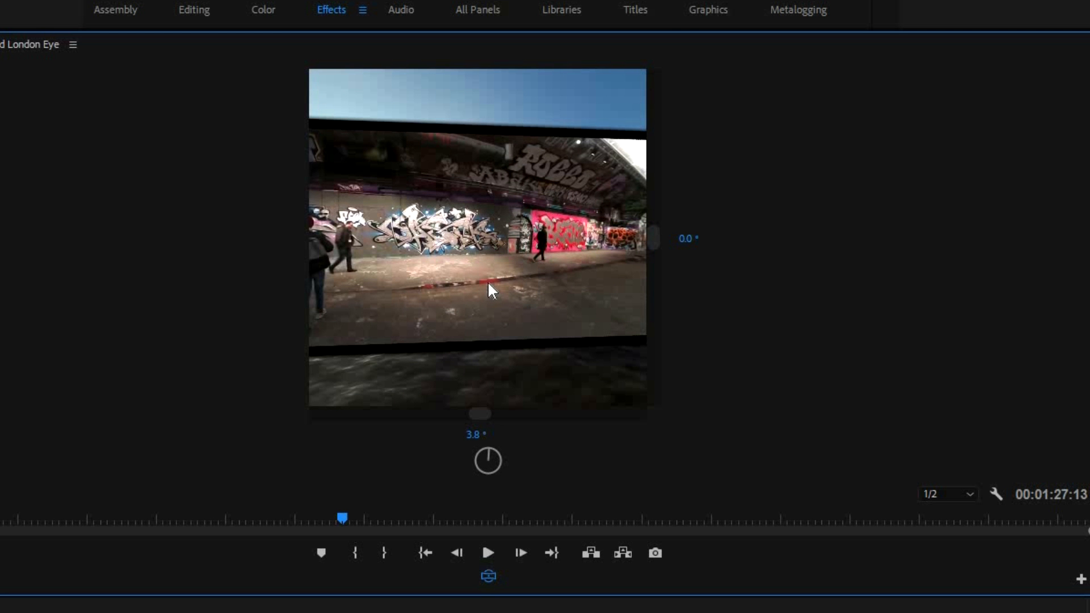
{"action": "mouse_move", "coordinate": [417, 245]}
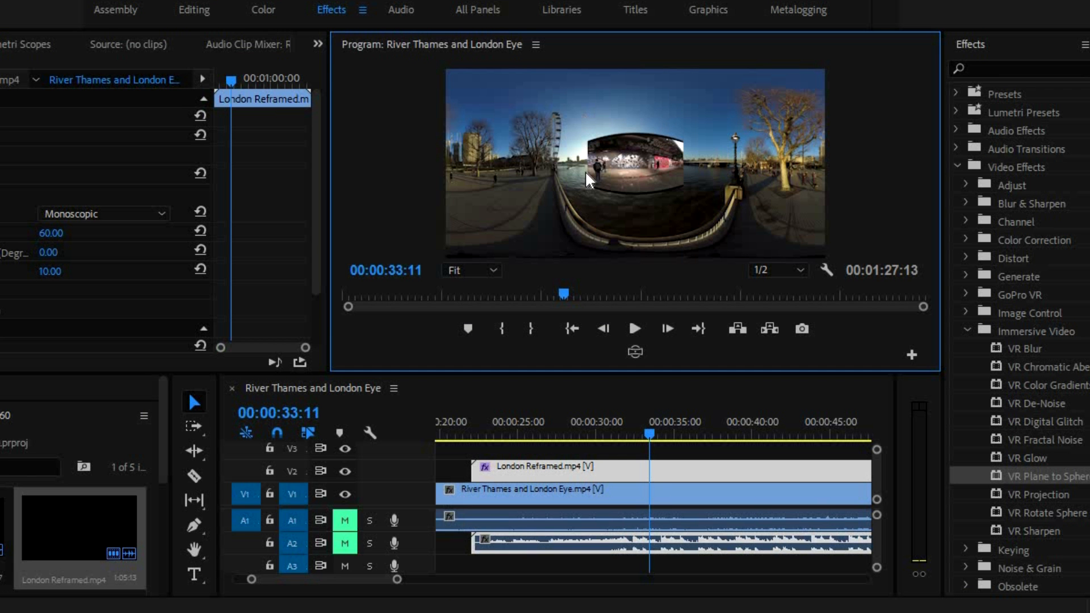
{"action": "mouse_move", "coordinate": [781, 185]}
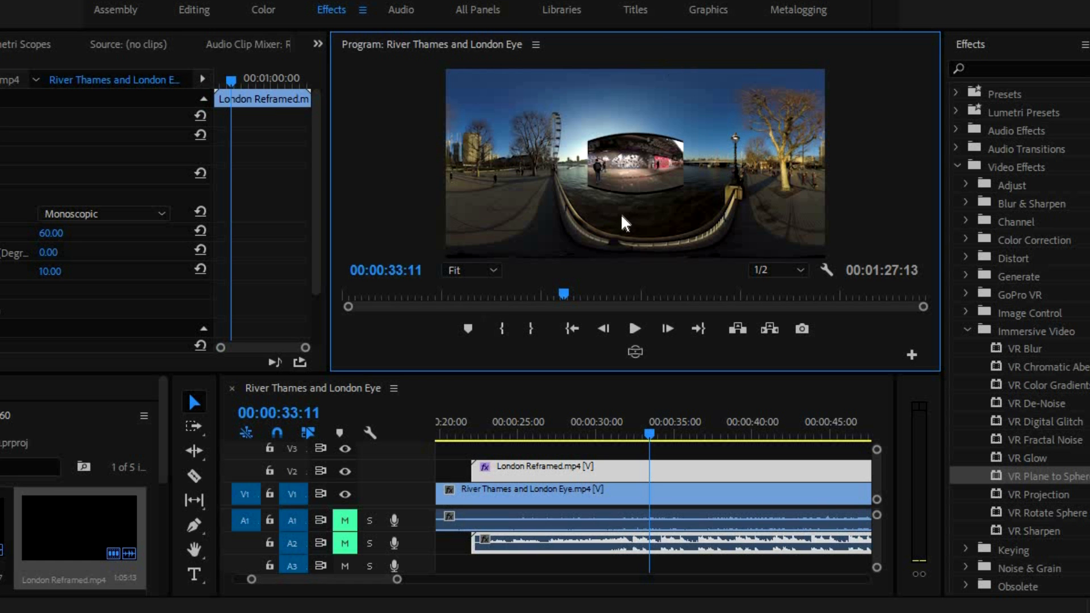
{"action": "mouse_move", "coordinate": [605, 181]}
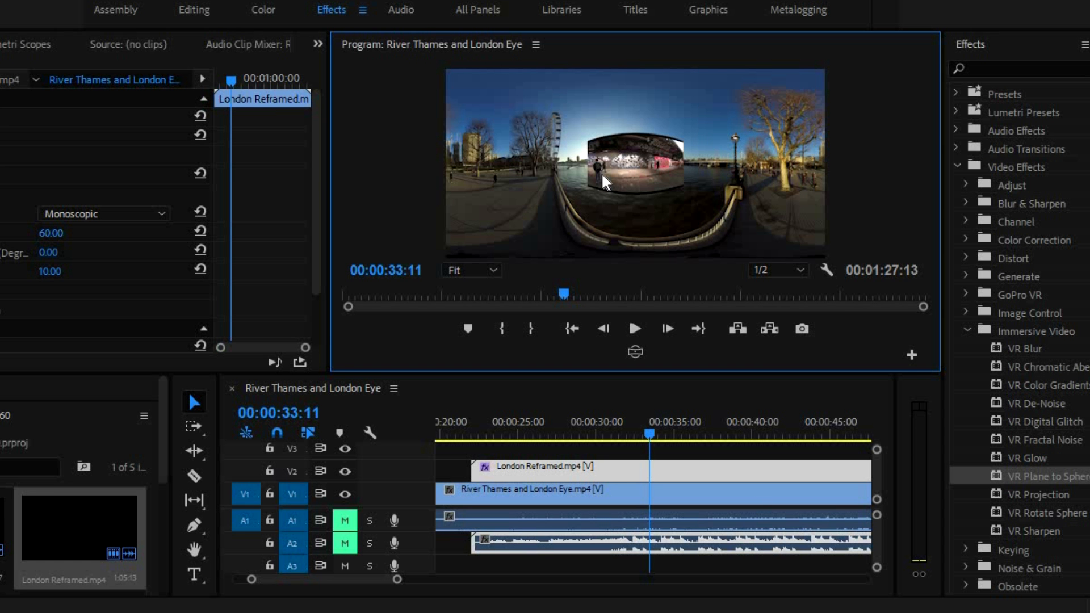
{"action": "mouse_move", "coordinate": [660, 108]}
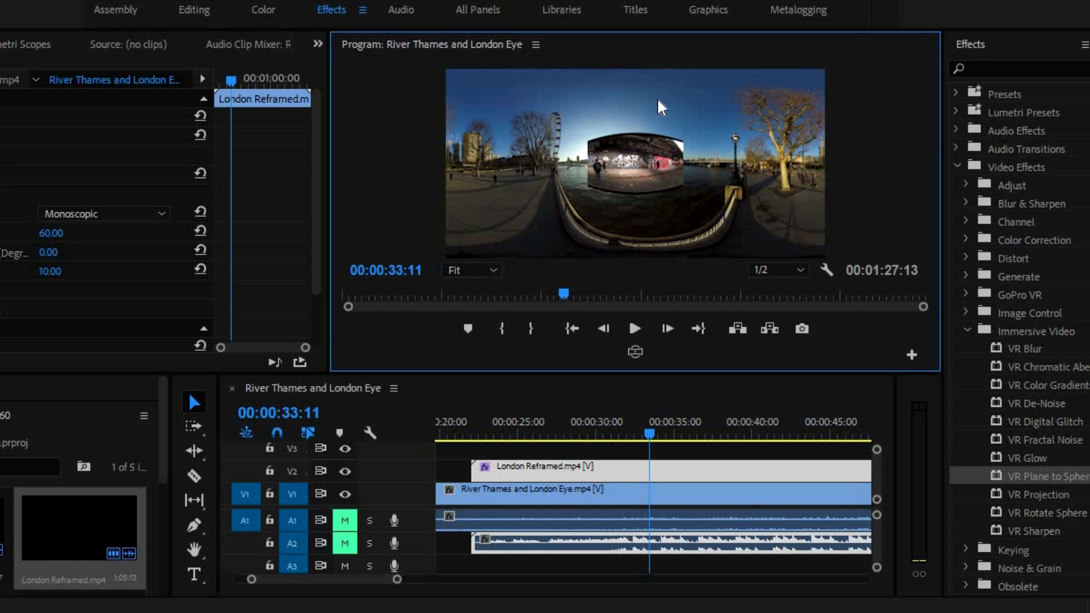
{"action": "mouse_move", "coordinate": [674, 136]}
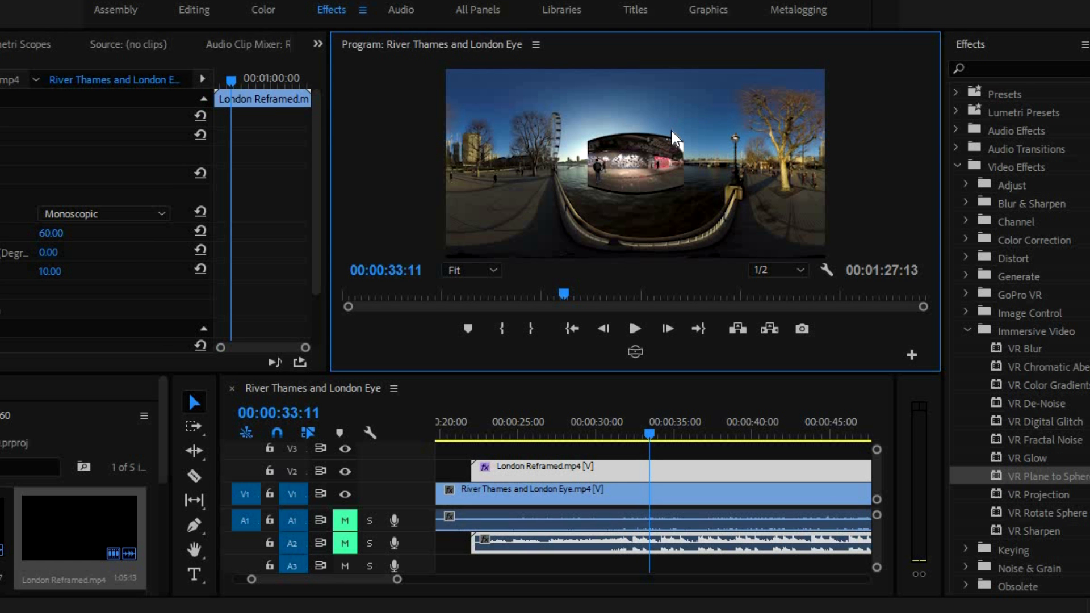
{"action": "mouse_move", "coordinate": [640, 95]}
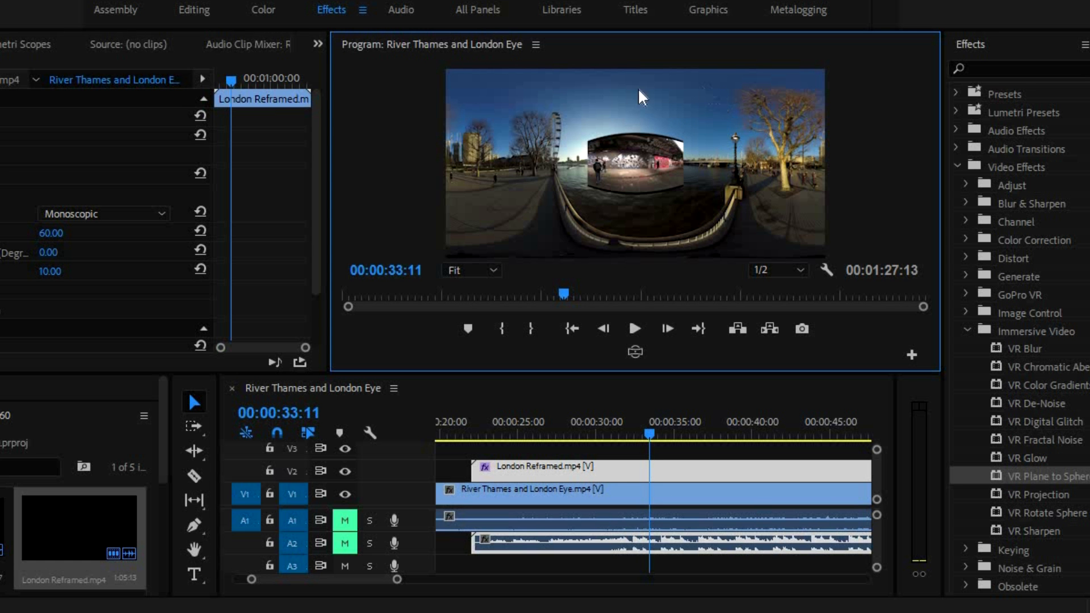
{"action": "mouse_move", "coordinate": [664, 251]}
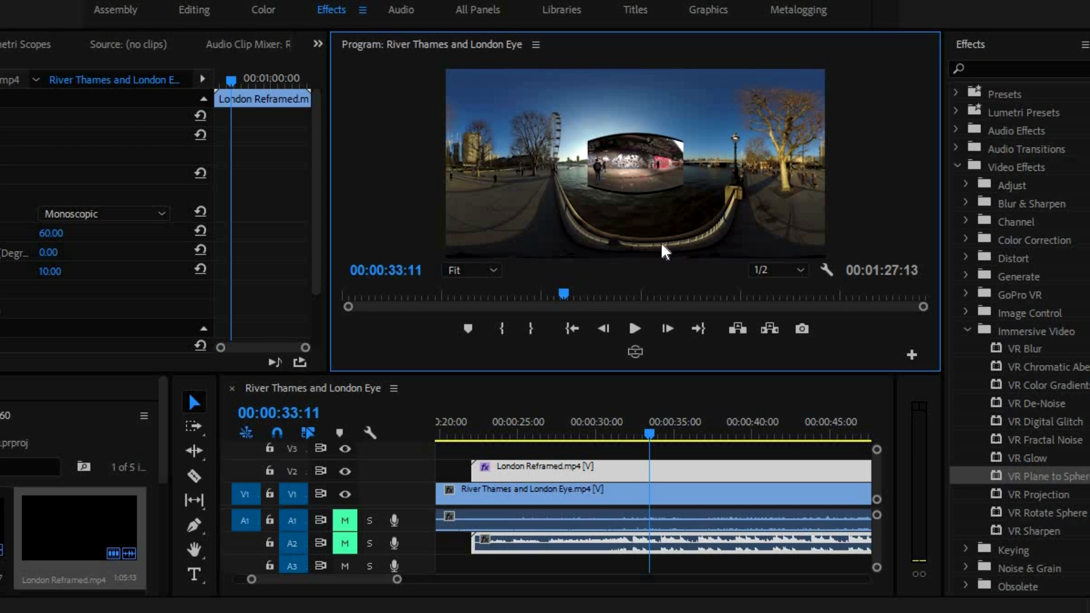
{"action": "mouse_move", "coordinate": [685, 141]}
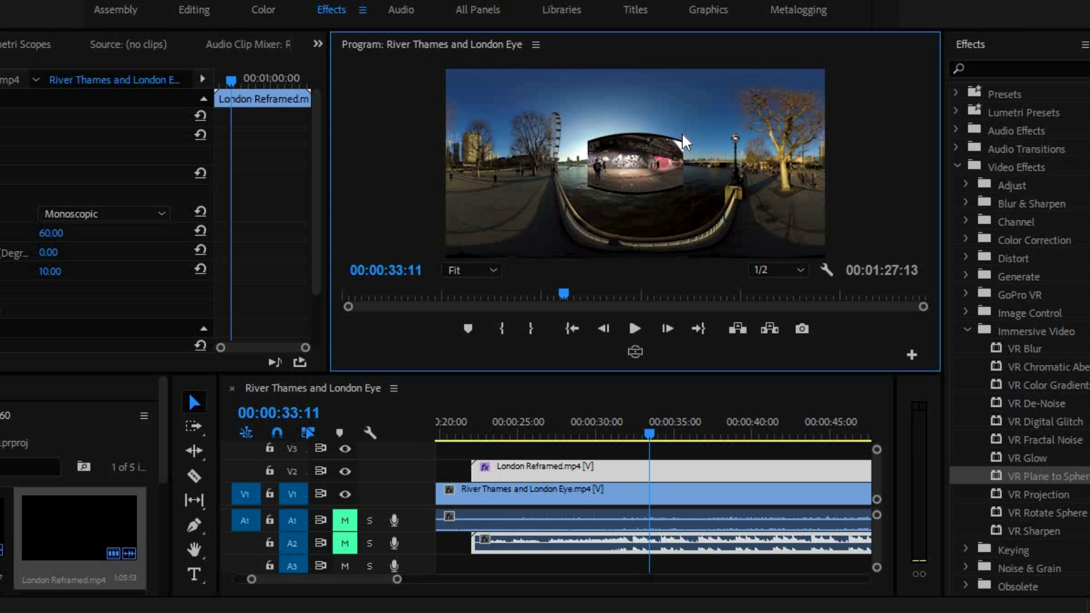
{"action": "mouse_move", "coordinate": [711, 147]}
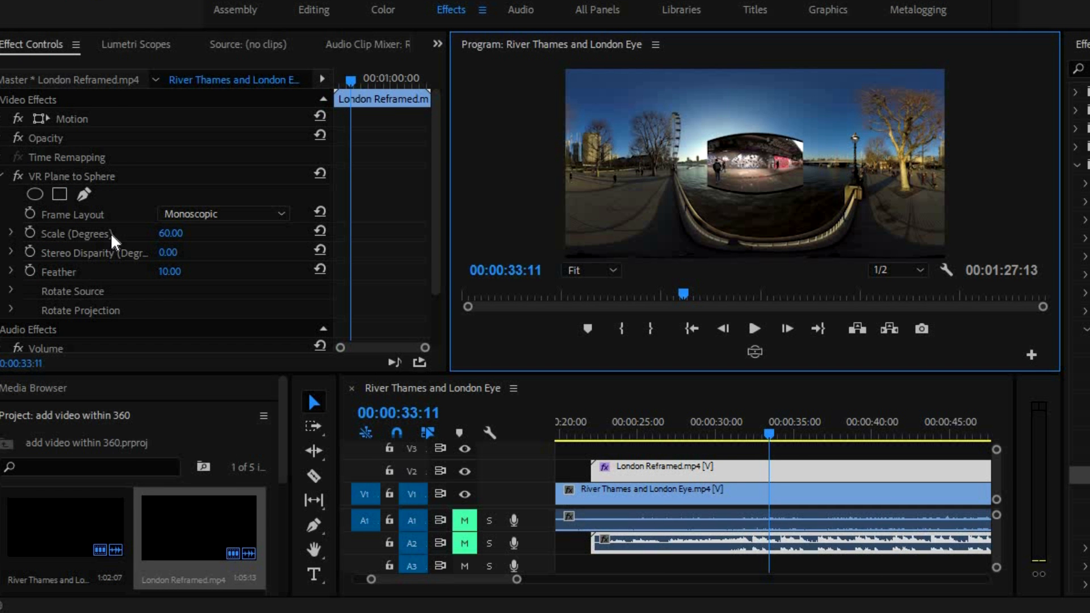
{"action": "mouse_move", "coordinate": [86, 186]}
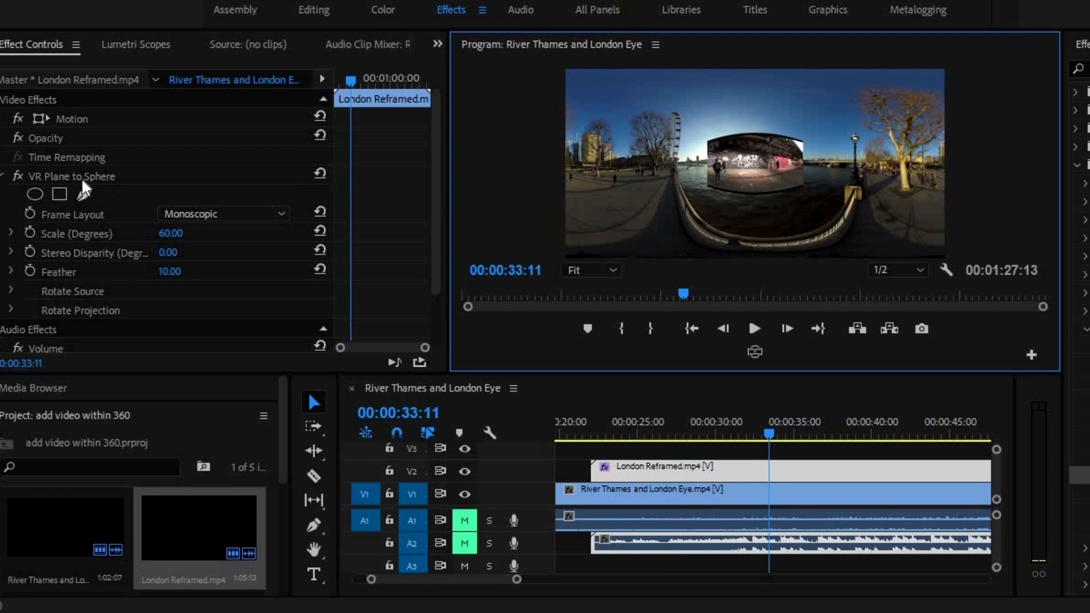
{"action": "mouse_move", "coordinate": [124, 183]}
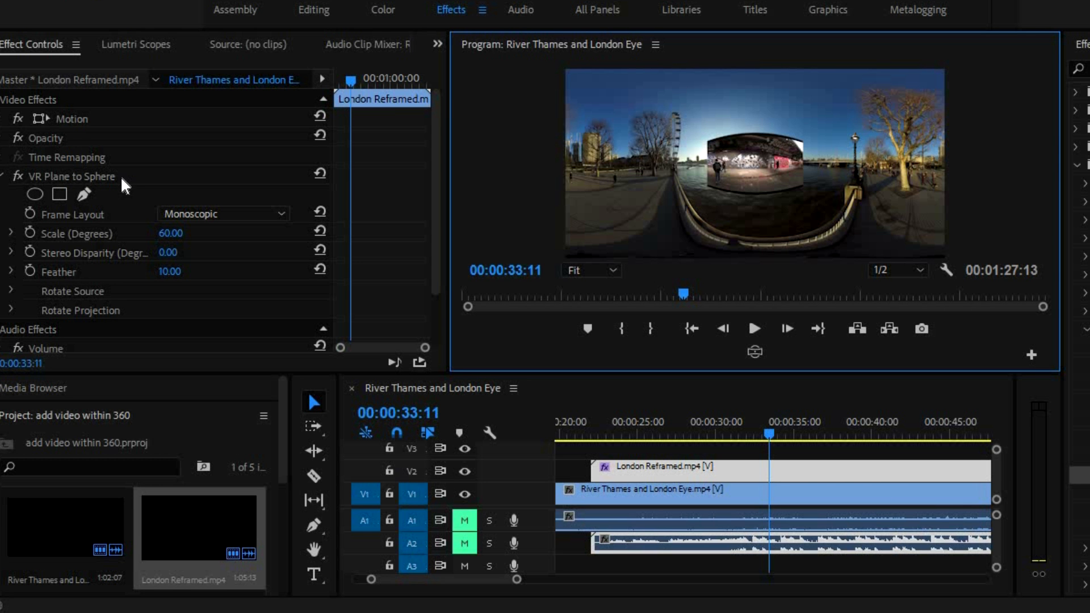
Set the VR Plane to Sphere scale to 18 degrees, checking the clip's Motion settings
{"action": "left_click", "coordinate": [11, 233]}
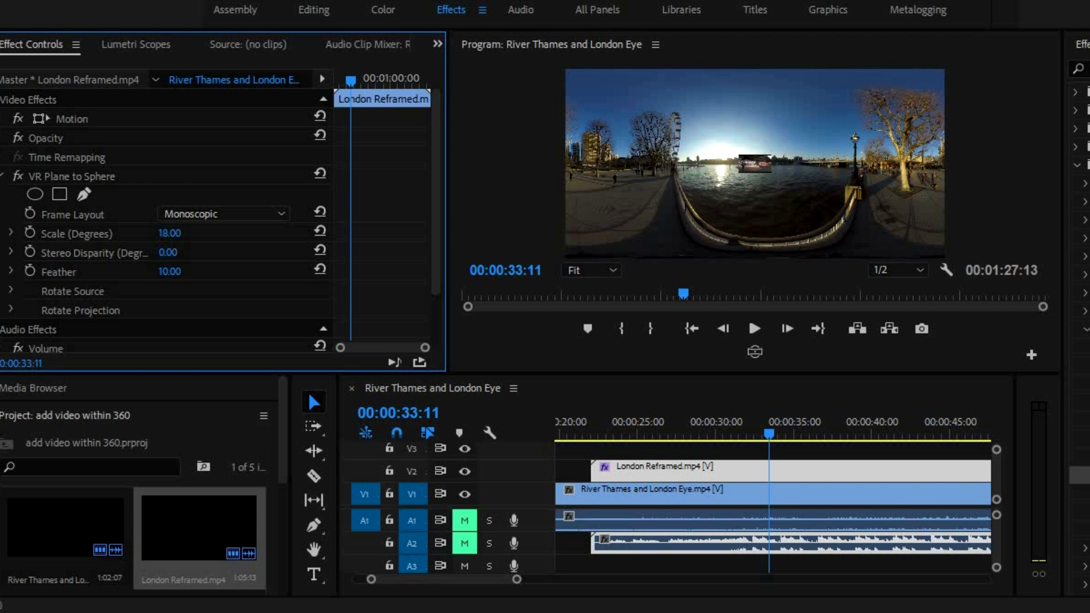
{"action": "mouse_move", "coordinate": [177, 233]}
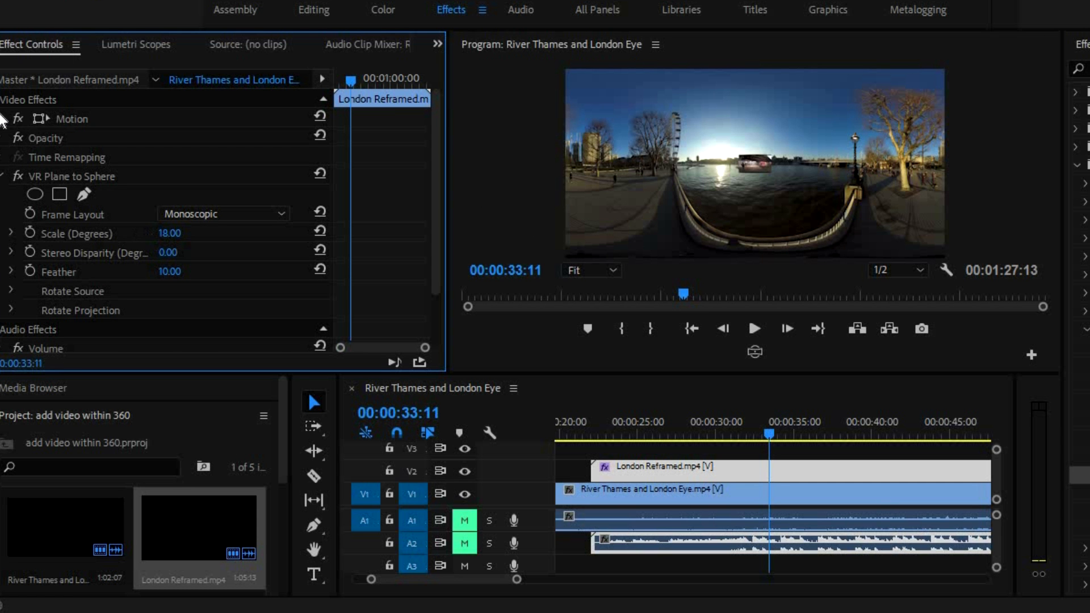
{"action": "left_click", "coordinate": [5, 118]}
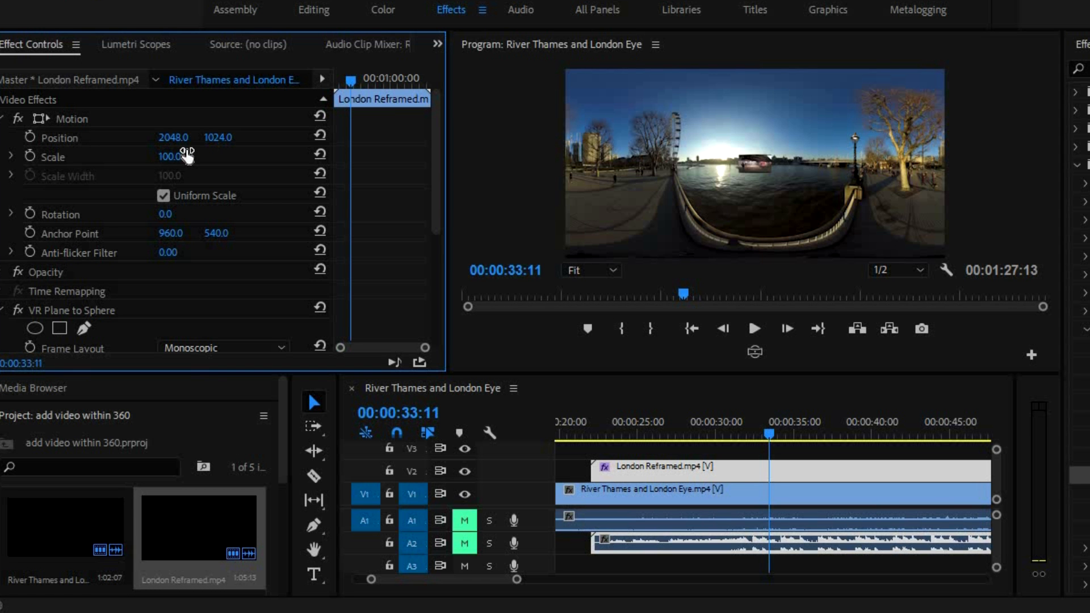
{"action": "mouse_move", "coordinate": [318, 236]}
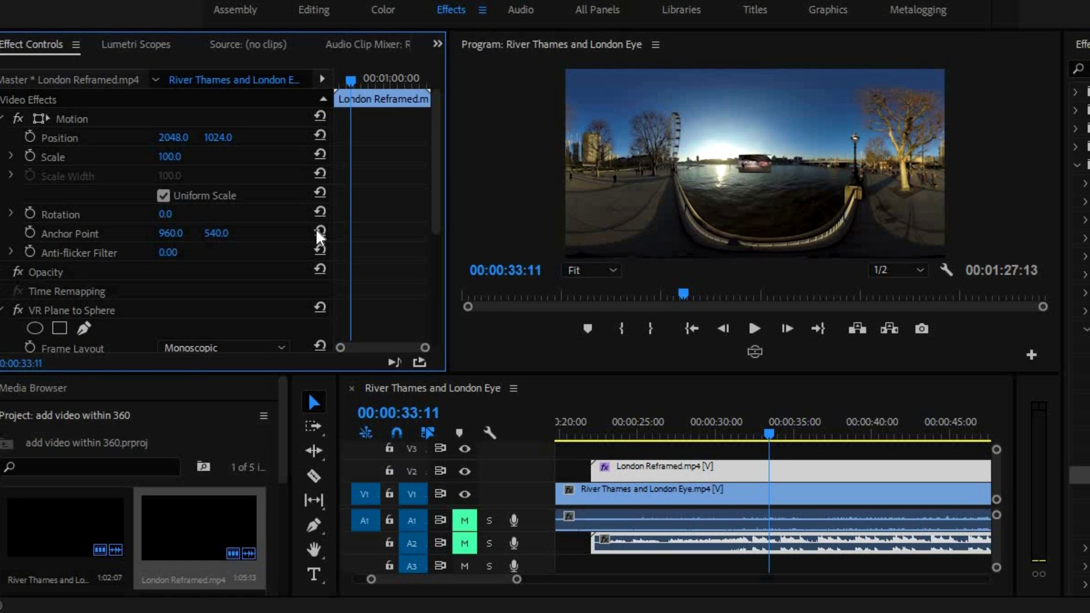
{"action": "left_click", "coordinate": [4, 118]}
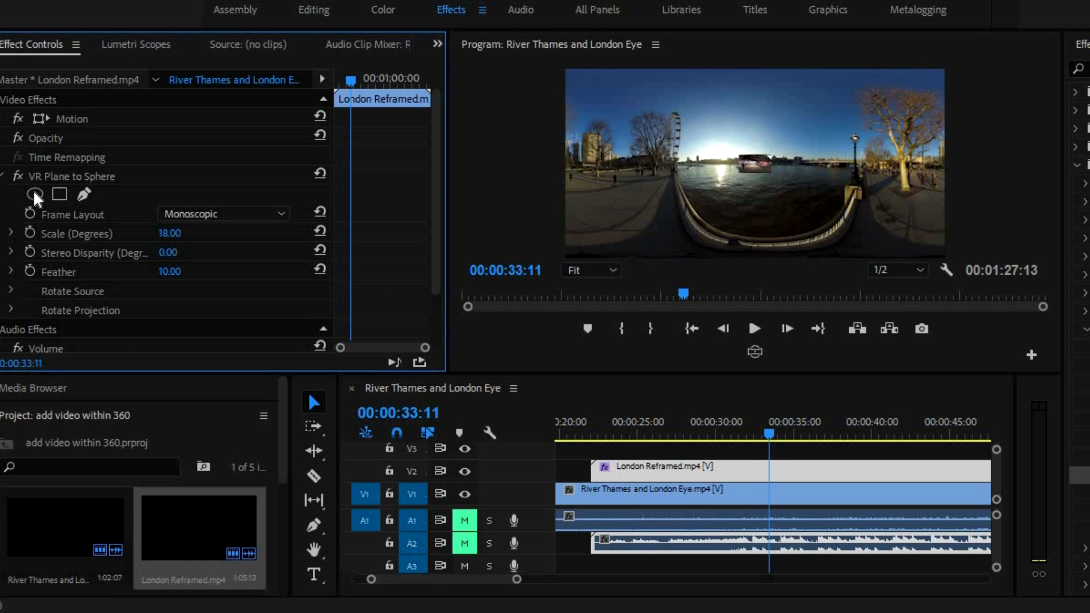
{"action": "mouse_move", "coordinate": [771, 178]}
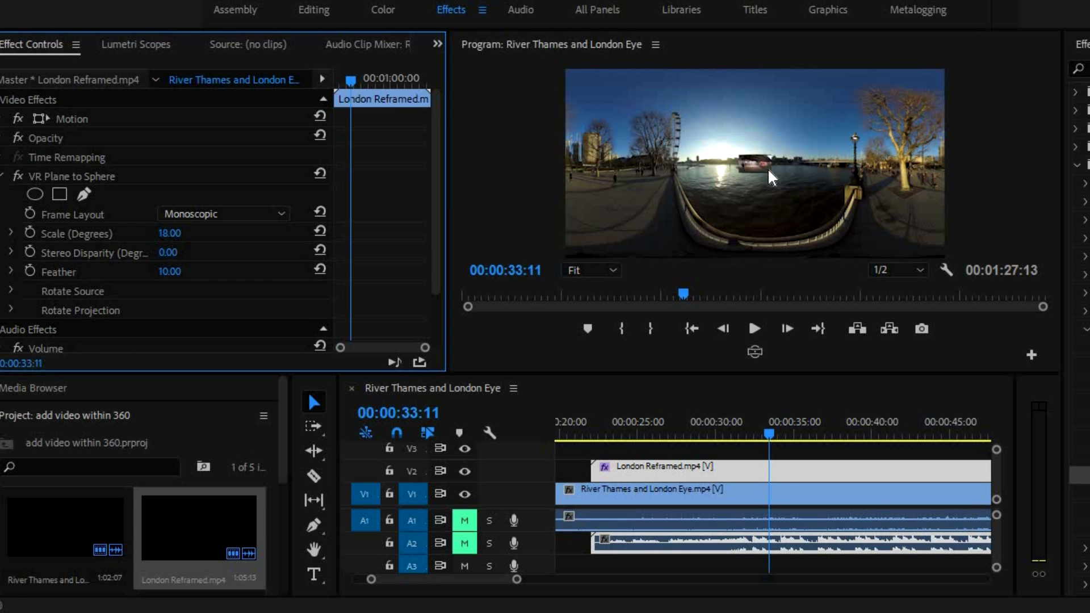
{"action": "mouse_move", "coordinate": [861, 111]}
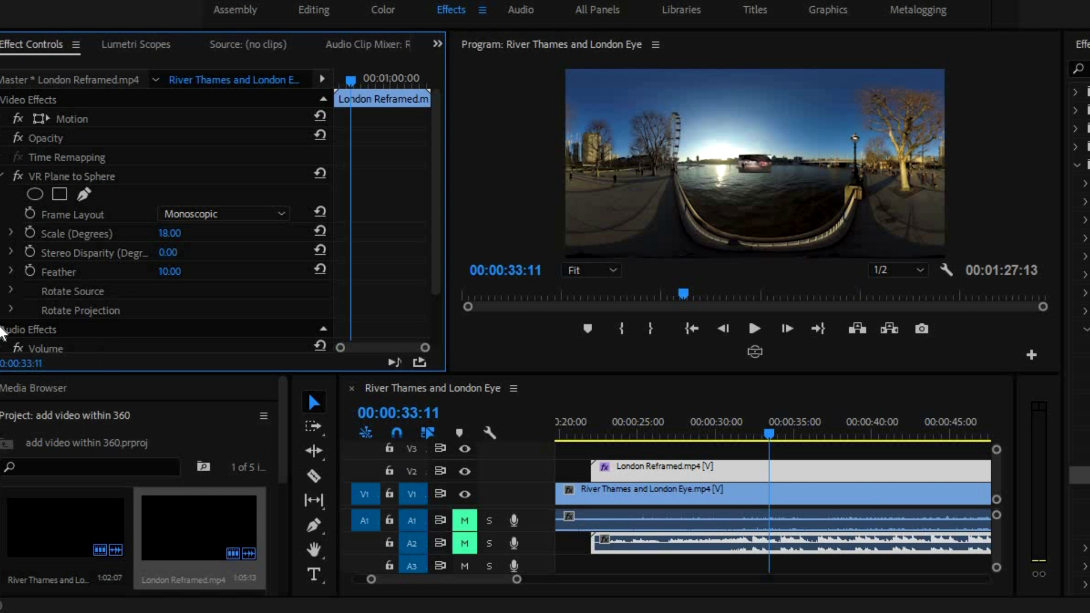
Set Rotate Projection tilt -51, pan -2, roll -1 so the clip sits in the sky
{"action": "left_click", "coordinate": [11, 309]}
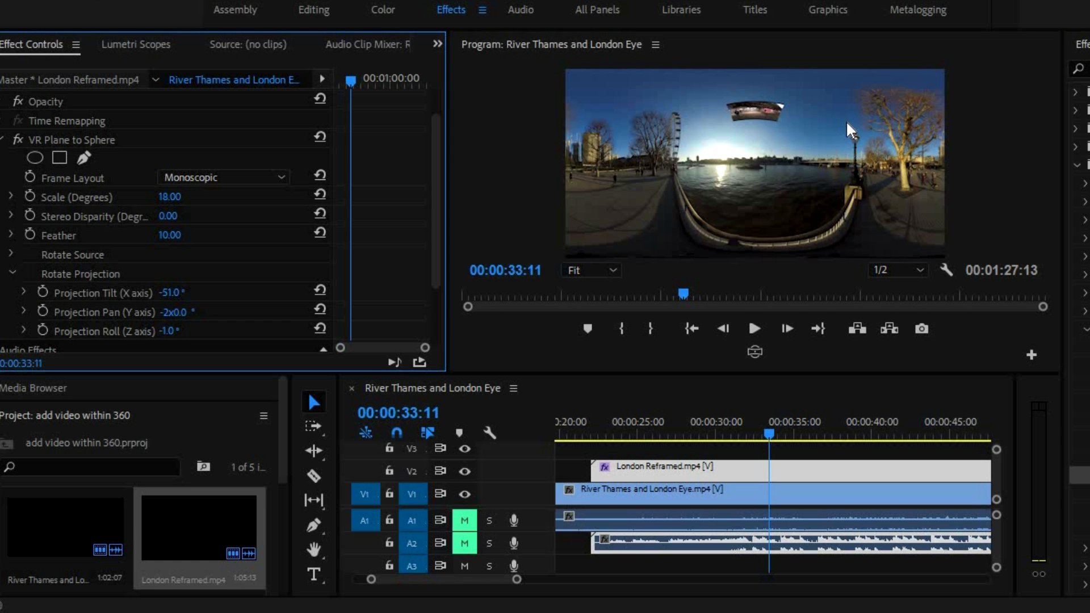
{"action": "mouse_move", "coordinate": [794, 127]}
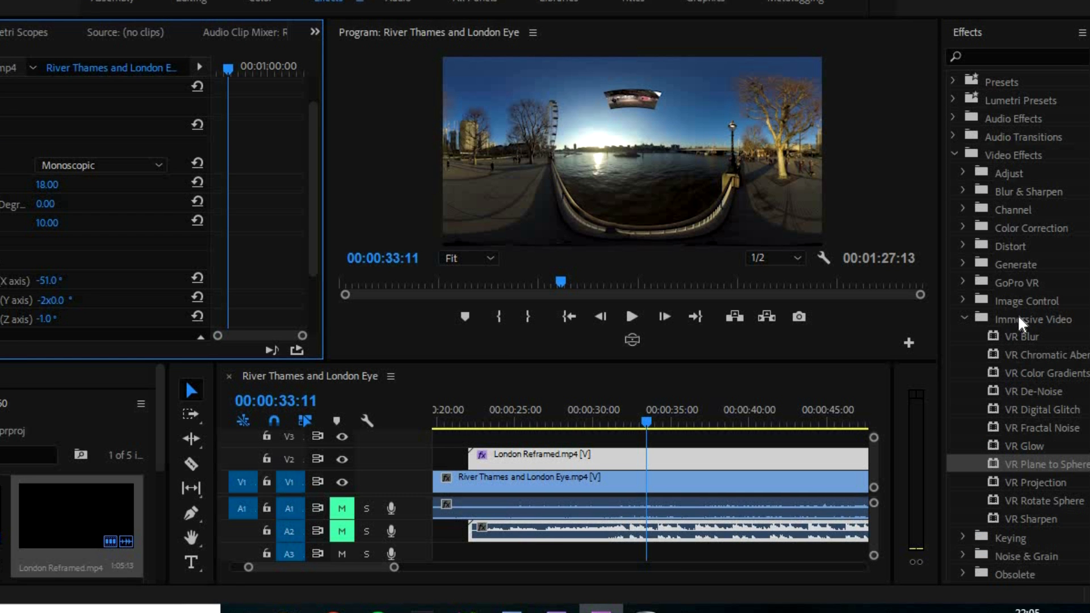
{"action": "mouse_move", "coordinate": [1038, 511]}
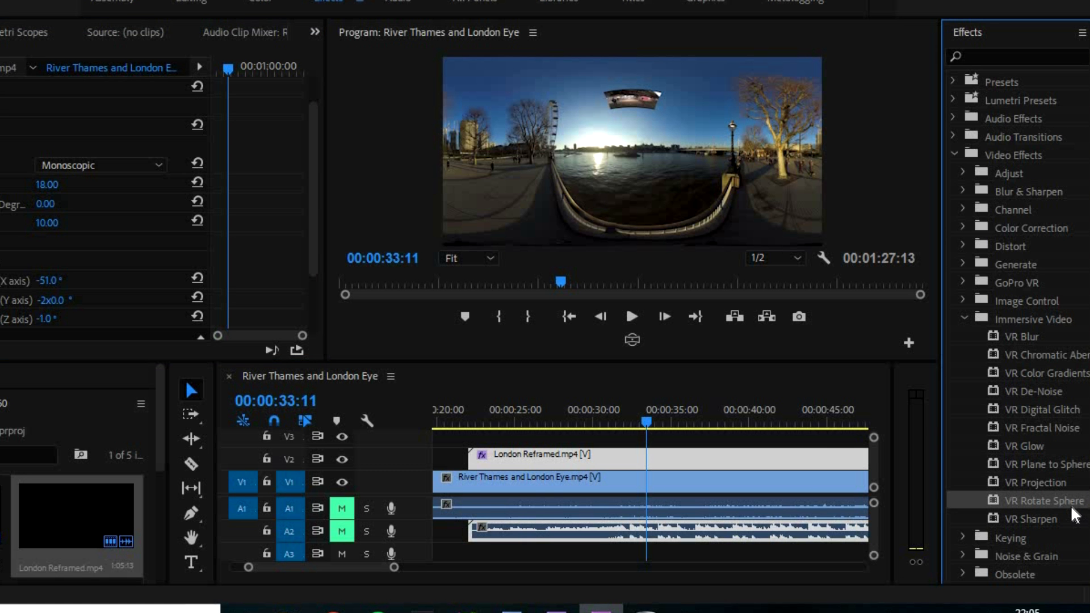
{"action": "mouse_move", "coordinate": [702, 447]}
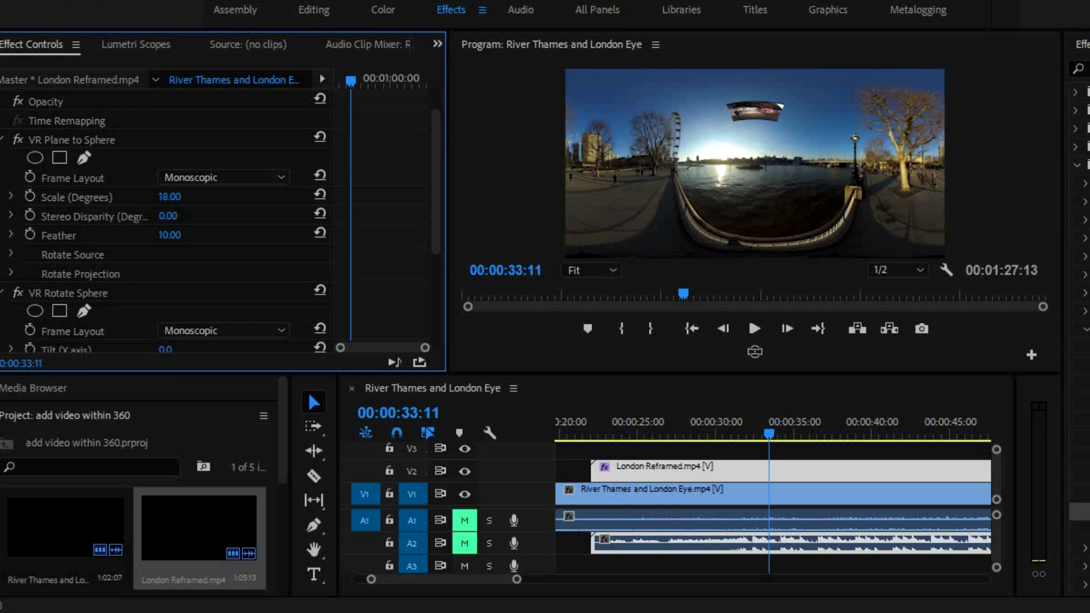
Set VR Rotate Sphere pan (Y axis) to 62 degrees on the London clip
{"action": "scroll", "scroll_direction": "down", "scroll_amount": 3}
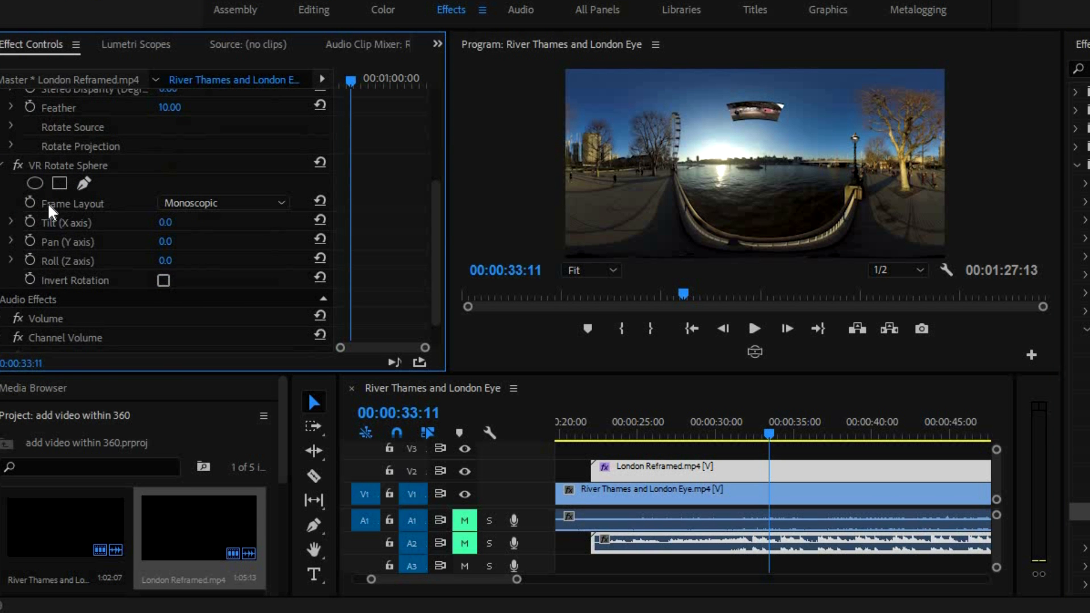
{"action": "mouse_move", "coordinate": [161, 260]}
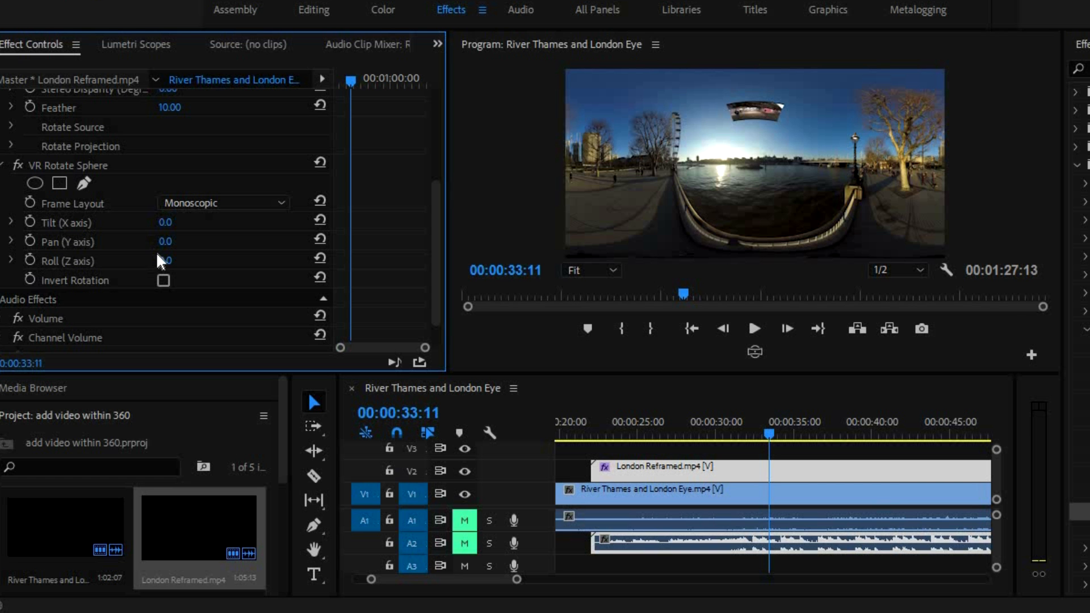
{"action": "left_click_drag", "start_coordinate": [165, 241], "coordinate": [177, 241]}
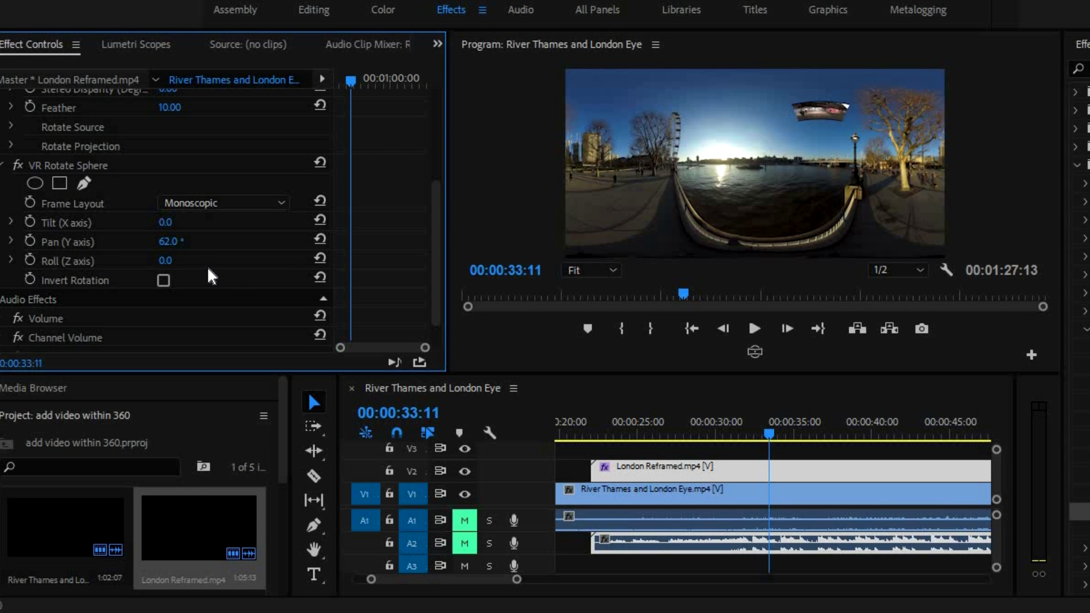
{"action": "scroll", "scroll_direction": "up", "scroll_amount": 3}
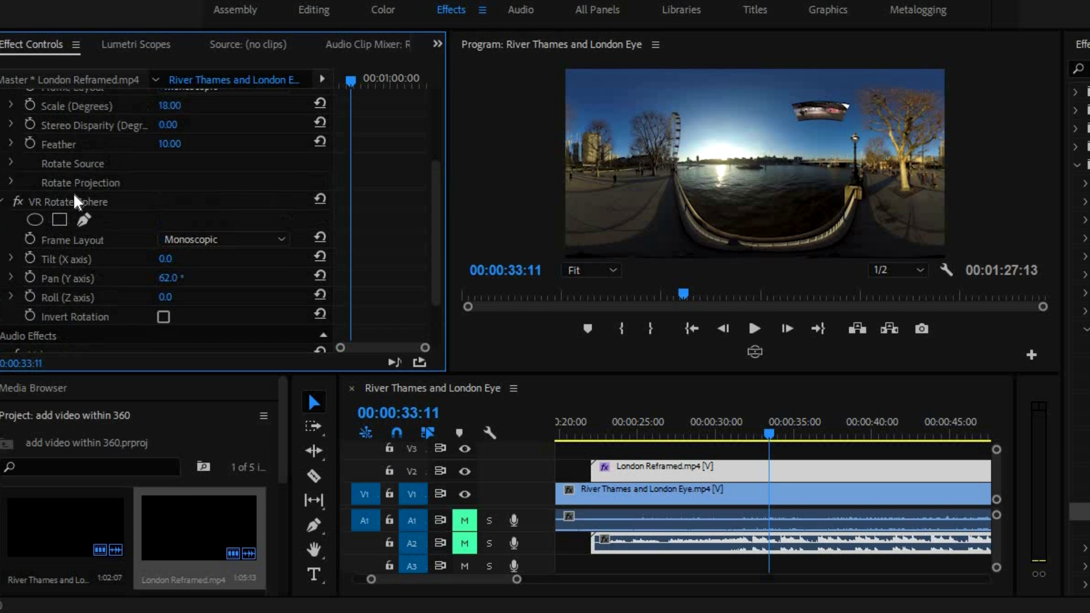
{"action": "scroll", "scroll_direction": "up", "scroll_amount": 3}
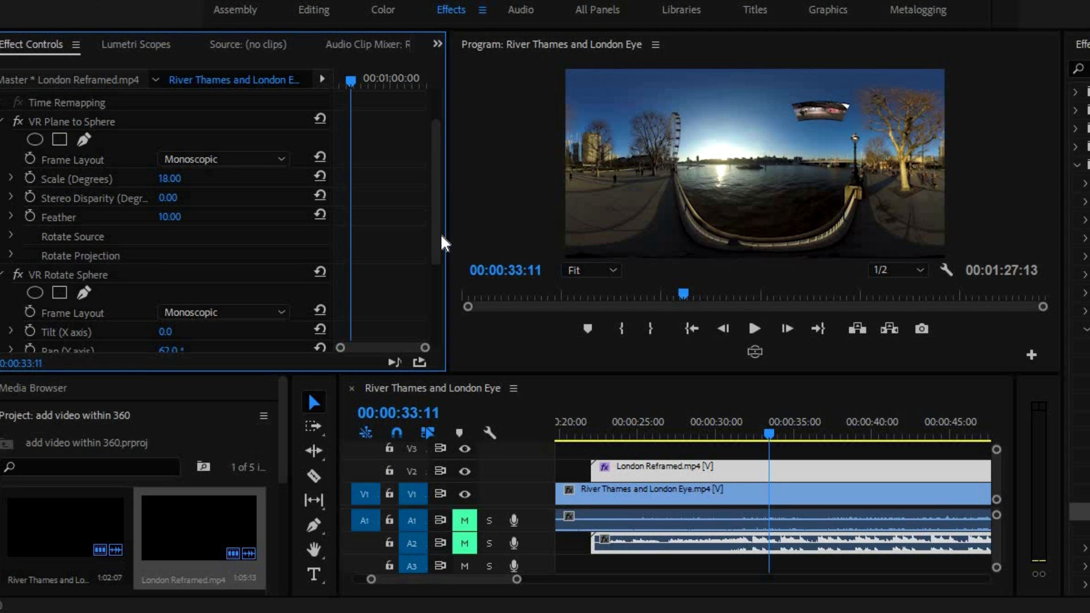
{"action": "mouse_move", "coordinate": [70, 209]}
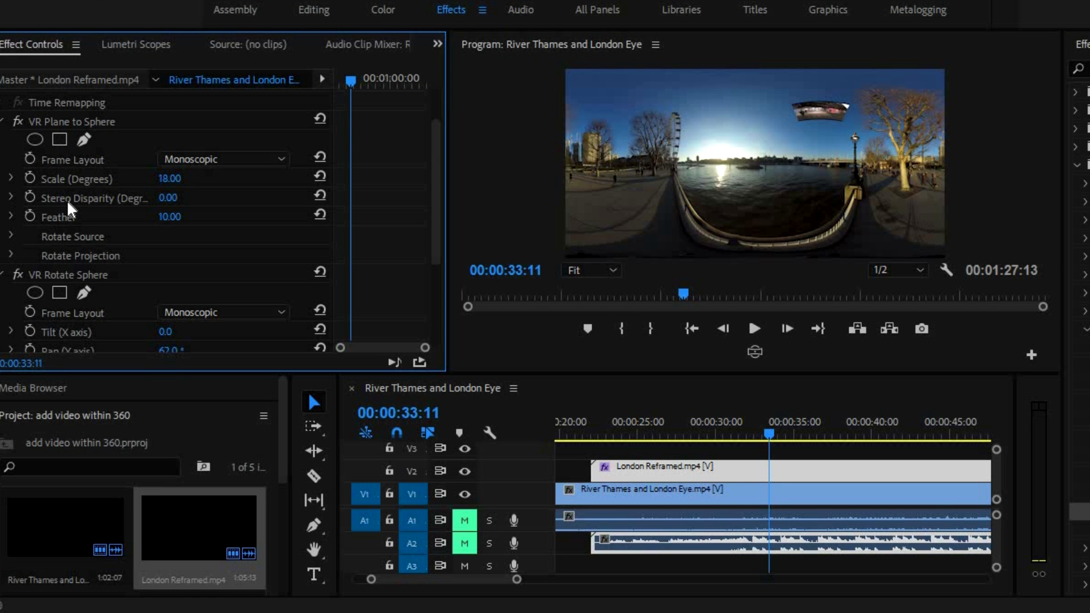
{"action": "mouse_move", "coordinate": [273, 202]}
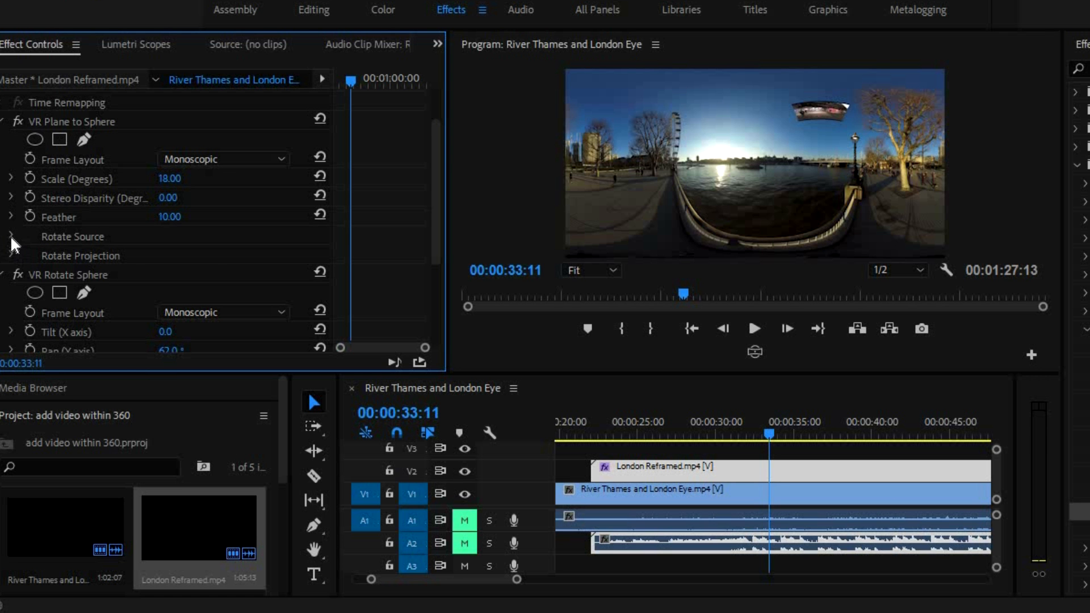
{"action": "left_click", "coordinate": [11, 236]}
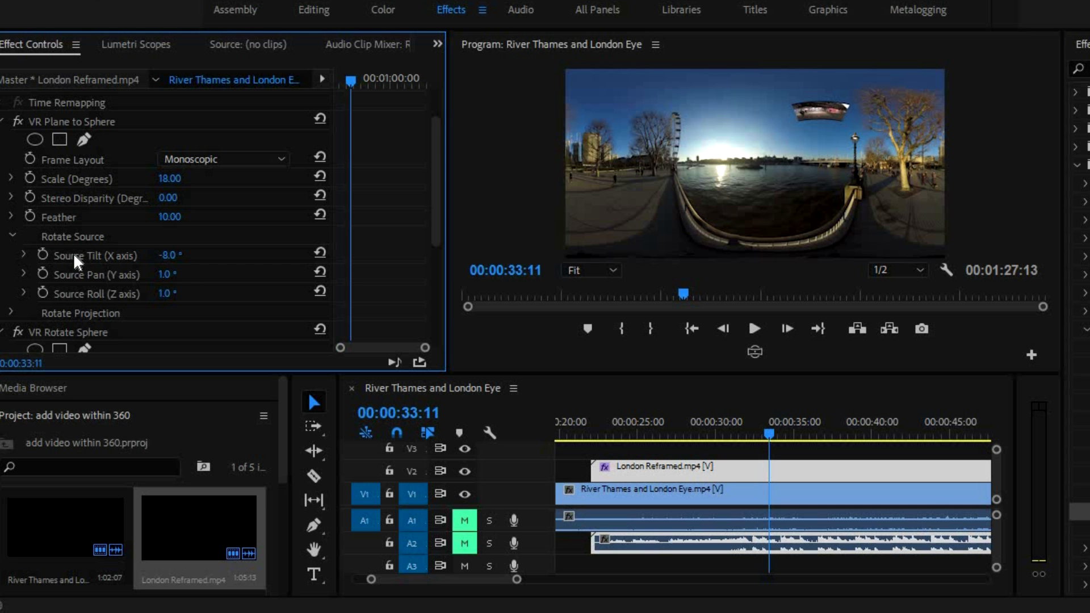
{"action": "left_click", "coordinate": [12, 236]}
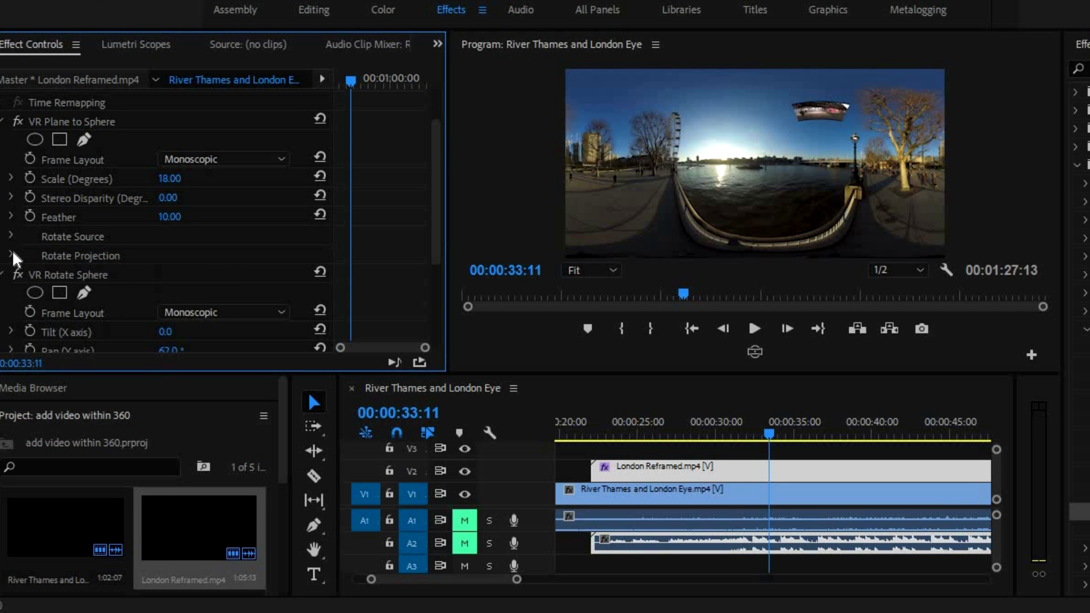
{"action": "left_click", "coordinate": [12, 256]}
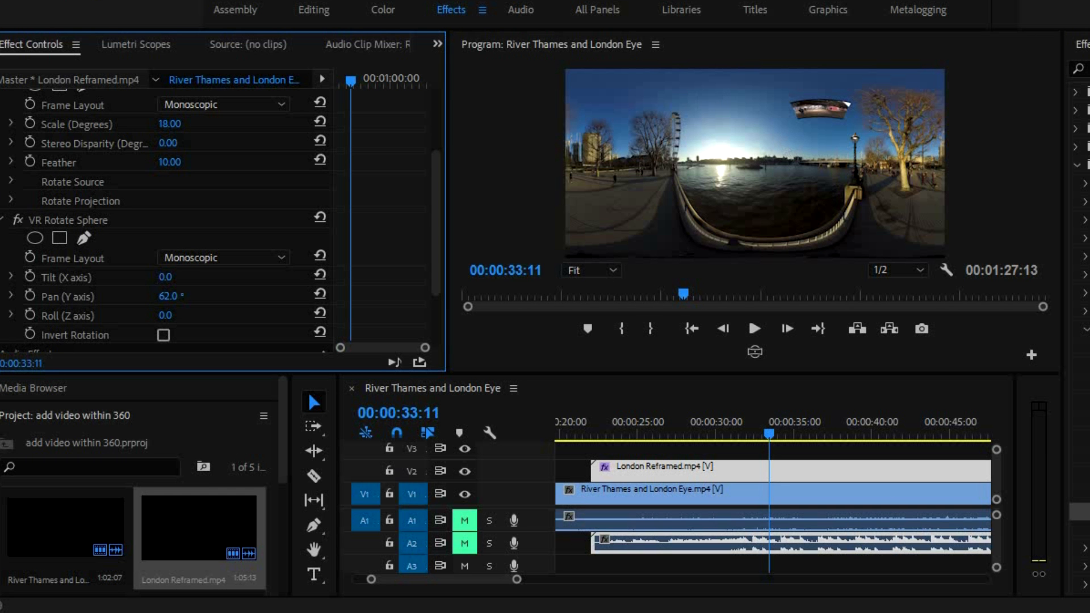
{"action": "mouse_move", "coordinate": [400, 23]}
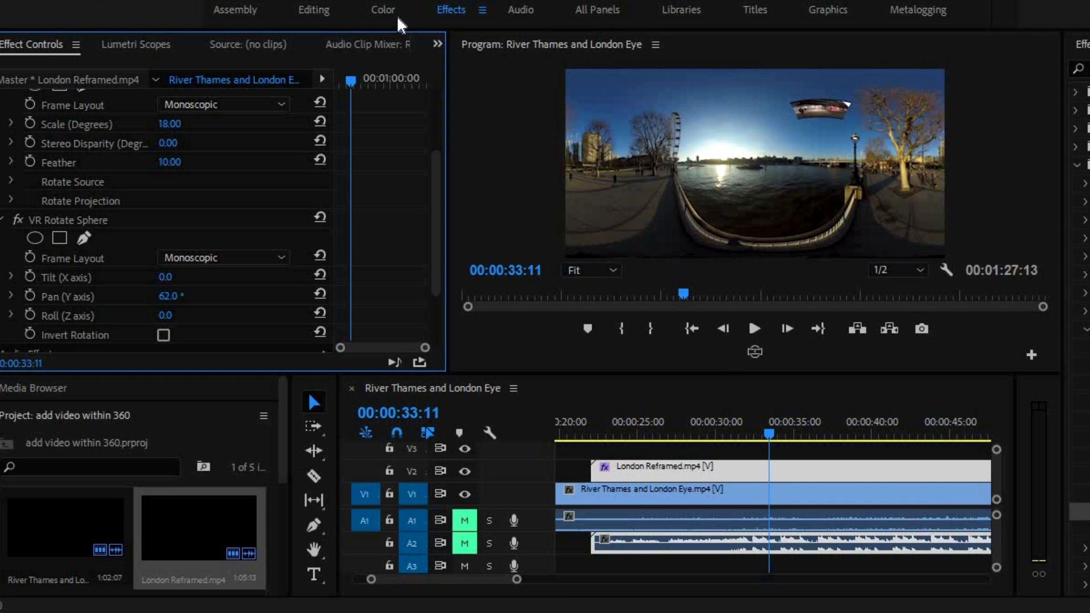
Maximize the Program Monitor to view the curved LONDON sign at 00:00:24:00, then restore it
{"action": "left_click", "coordinate": [450, 10]}
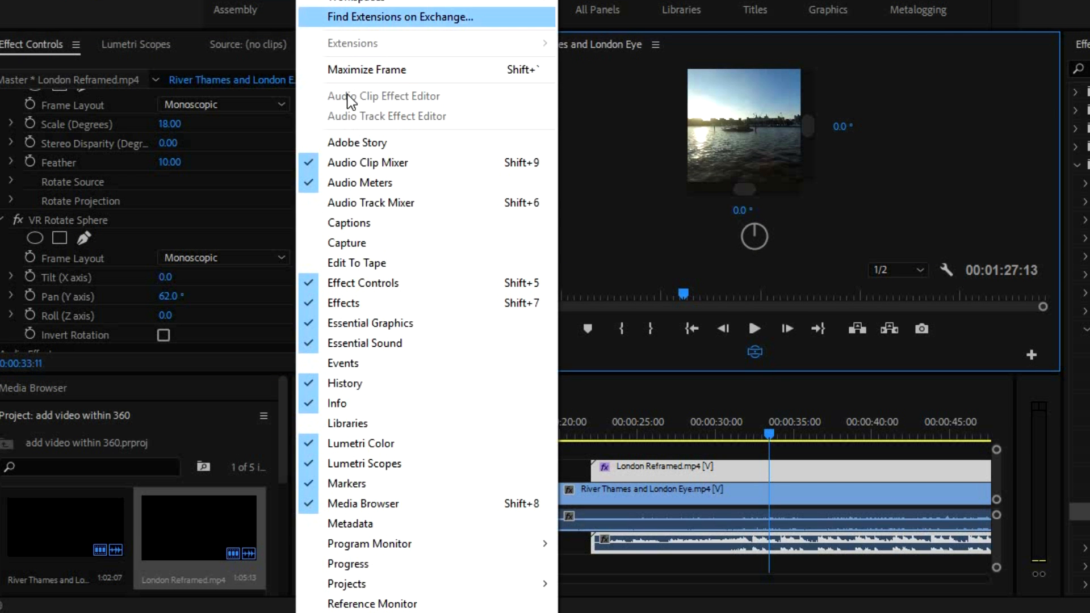
{"action": "left_click", "coordinate": [367, 70]}
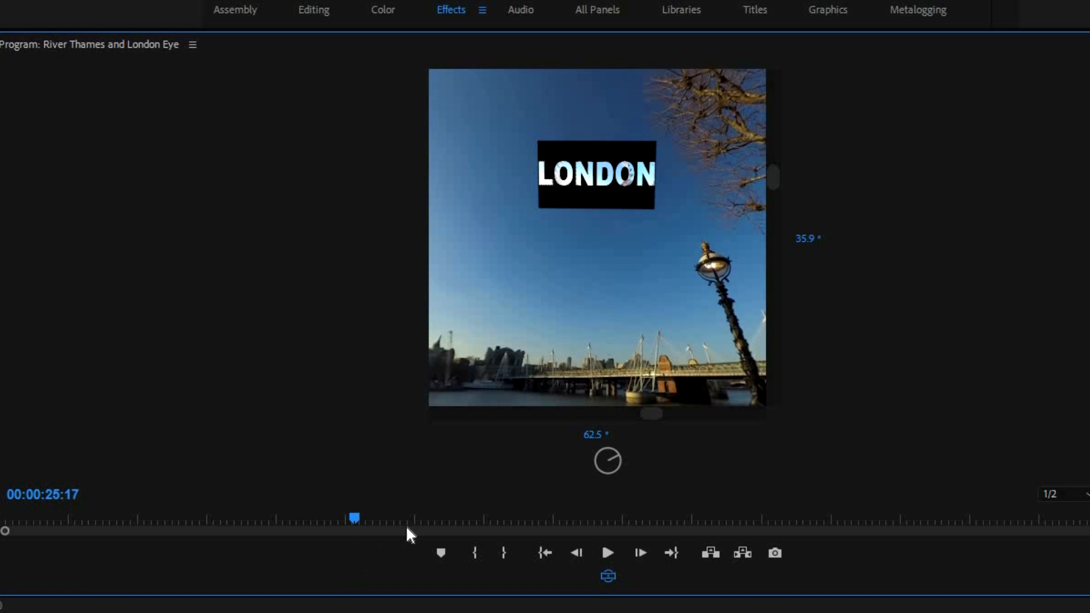
{"action": "mouse_move", "coordinate": [563, 410]}
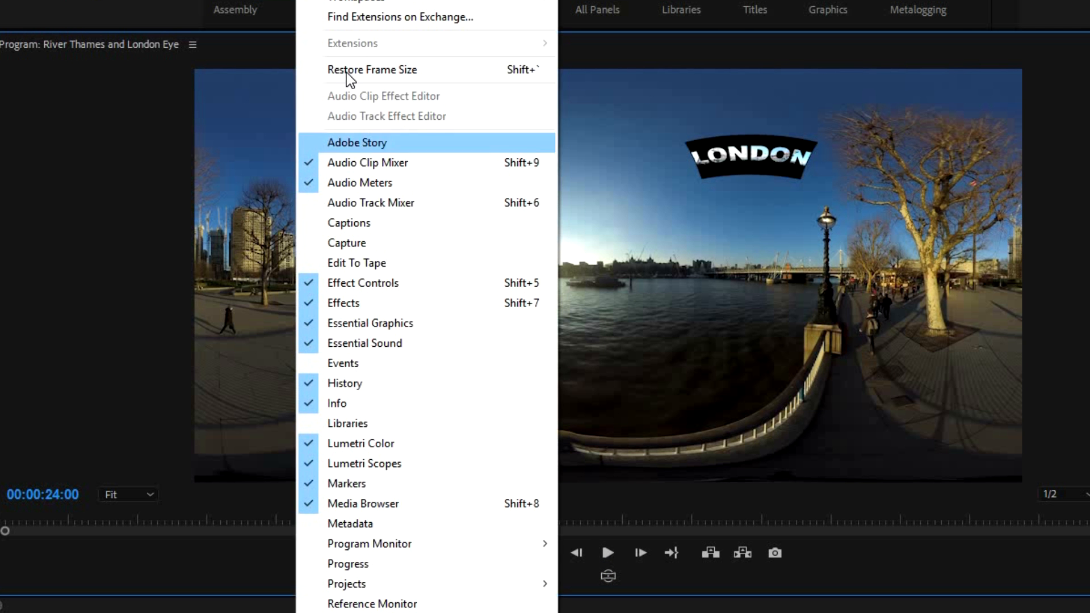
{"action": "left_click", "coordinate": [343, 302]}
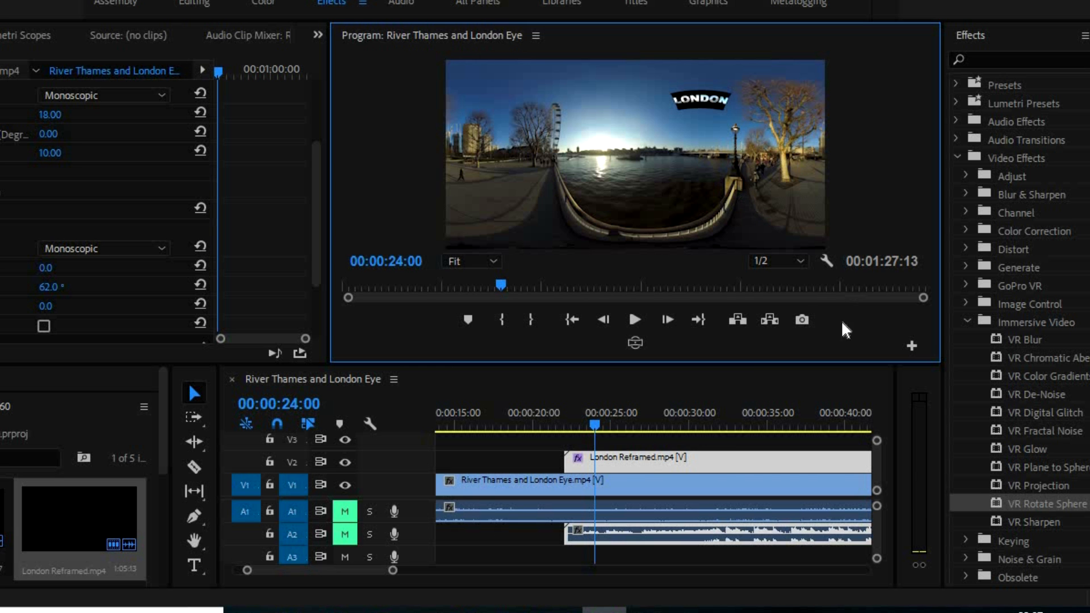
{"action": "mouse_move", "coordinate": [1057, 504]}
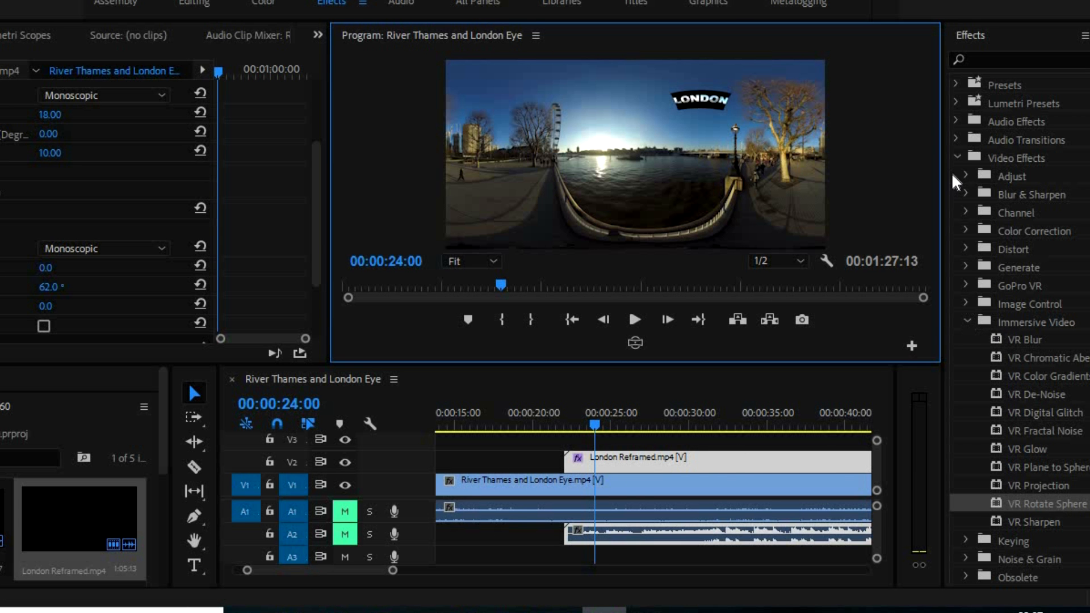
Place VR Mobius Zoom at the head of London Reframed.mp4 and scrub through it
{"action": "left_click", "coordinate": [958, 158]}
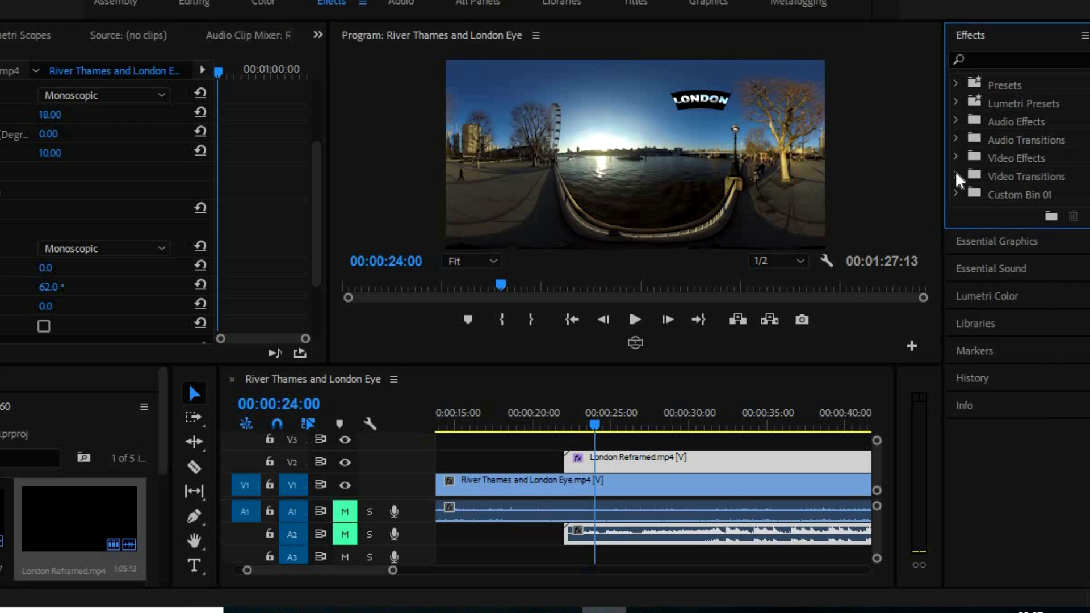
{"action": "left_click", "coordinate": [962, 176]}
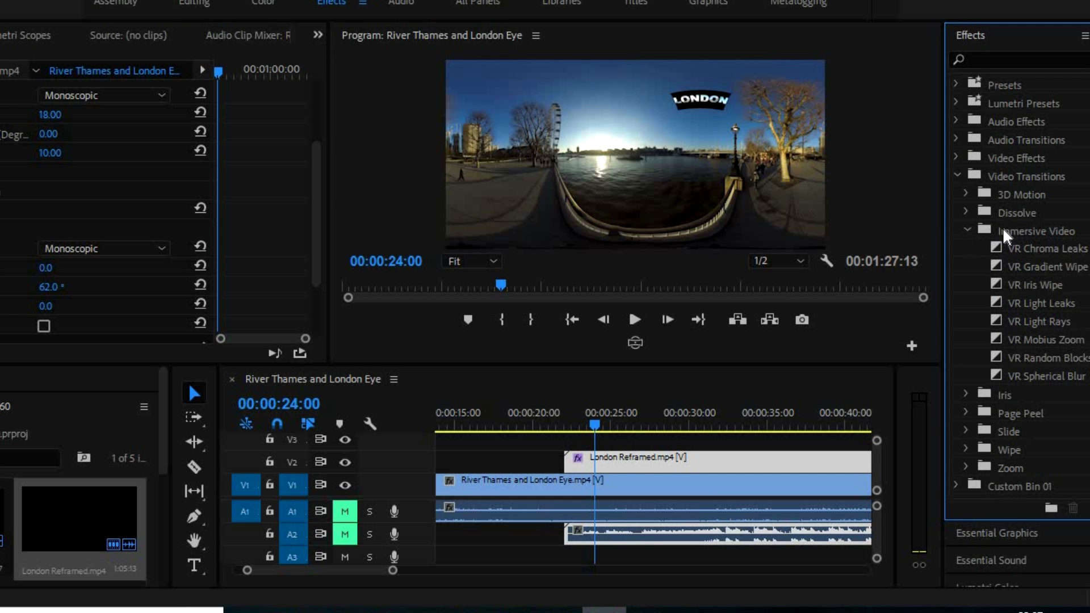
{"action": "mouse_move", "coordinate": [1007, 290]}
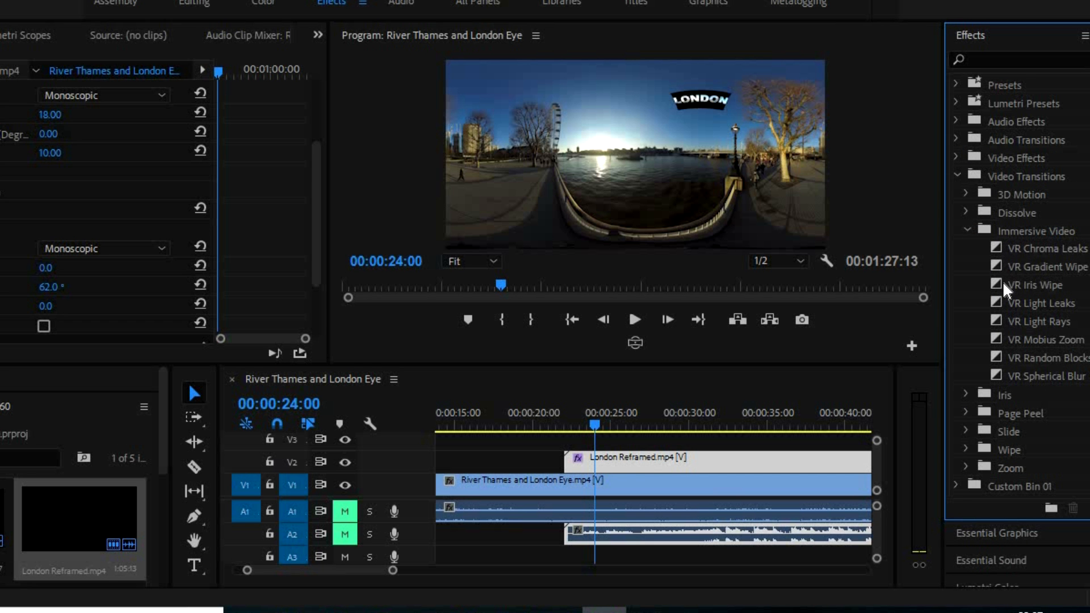
{"action": "mouse_move", "coordinate": [1051, 348]}
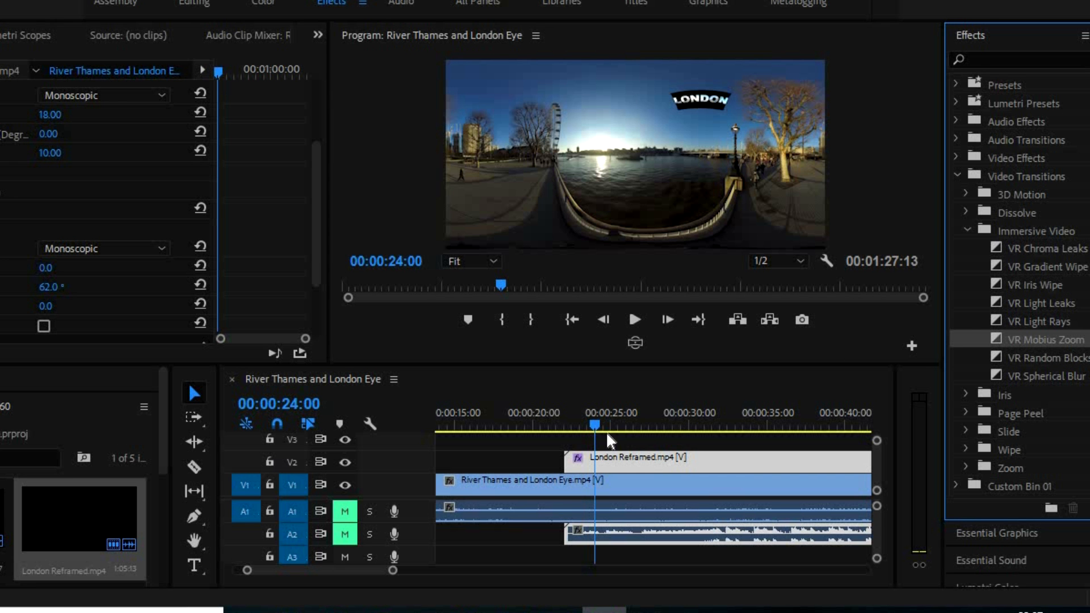
{"action": "left_click", "coordinate": [558, 424]}
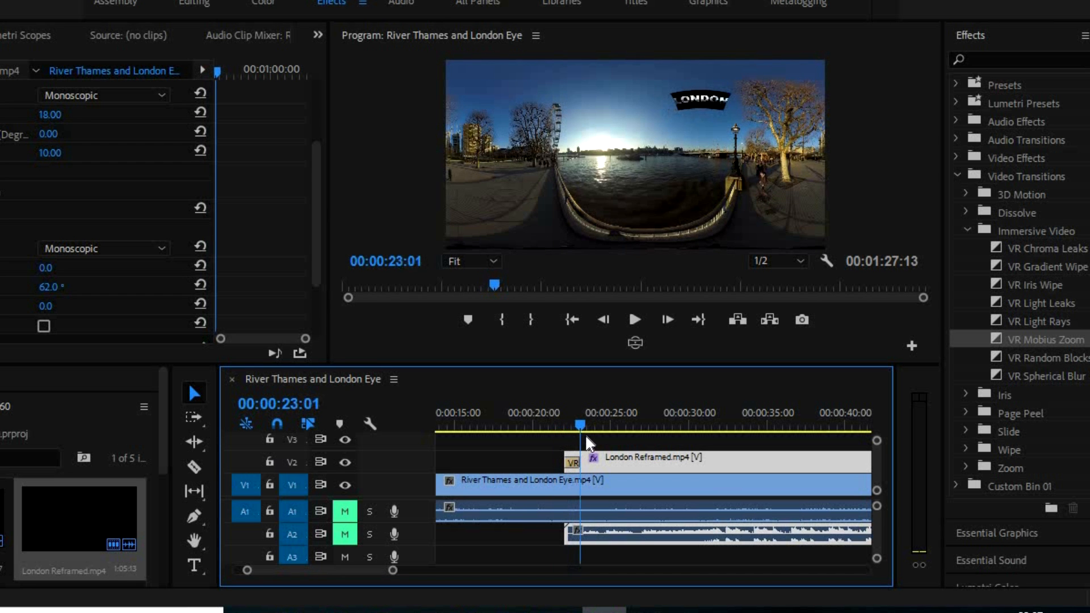
{"action": "left_click", "coordinate": [583, 421]}
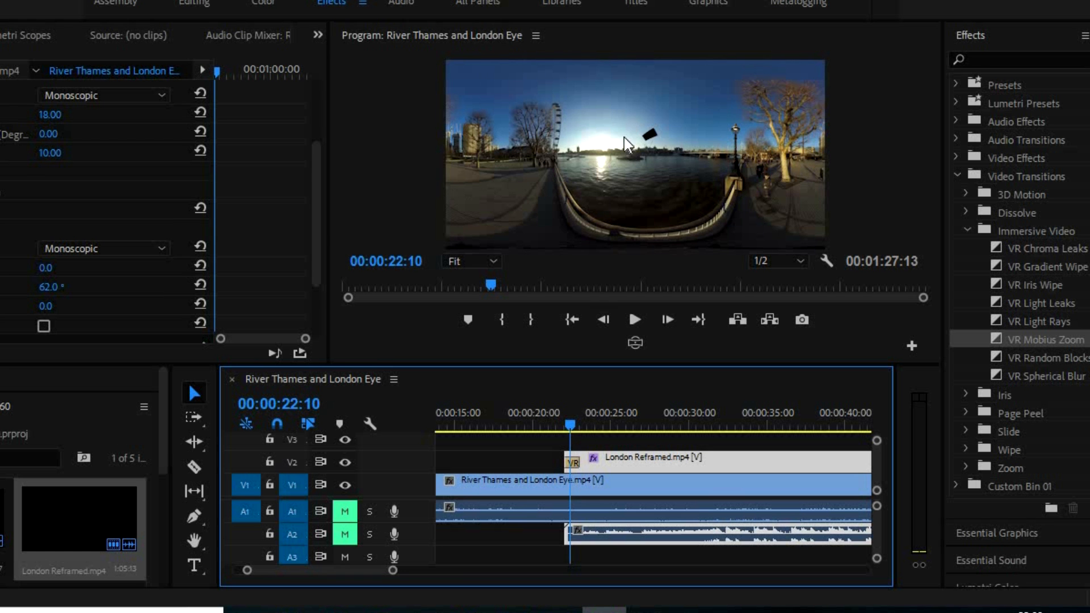
{"action": "mouse_move", "coordinate": [712, 118]}
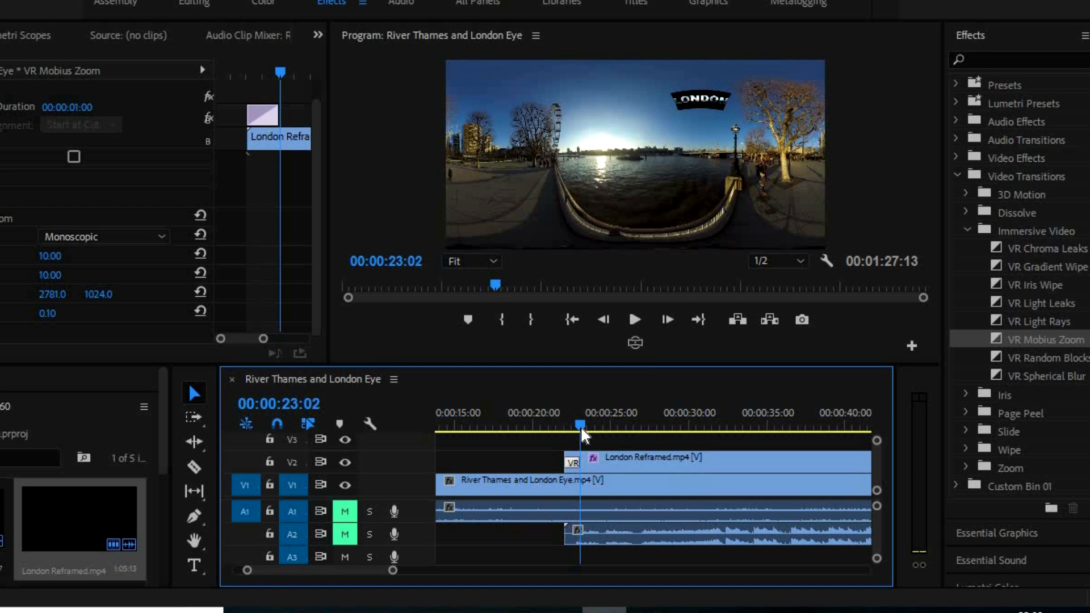
{"action": "left_click", "coordinate": [635, 341]}
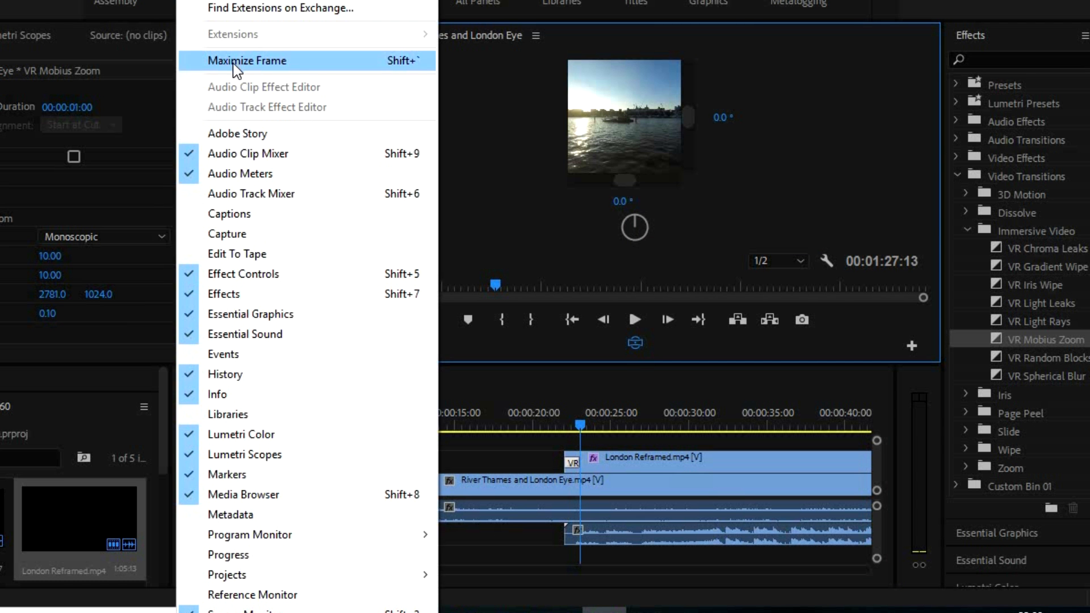
Look around the enlarged VR panorama with the Big Ben facts card over the river
{"action": "left_click", "coordinate": [247, 60]}
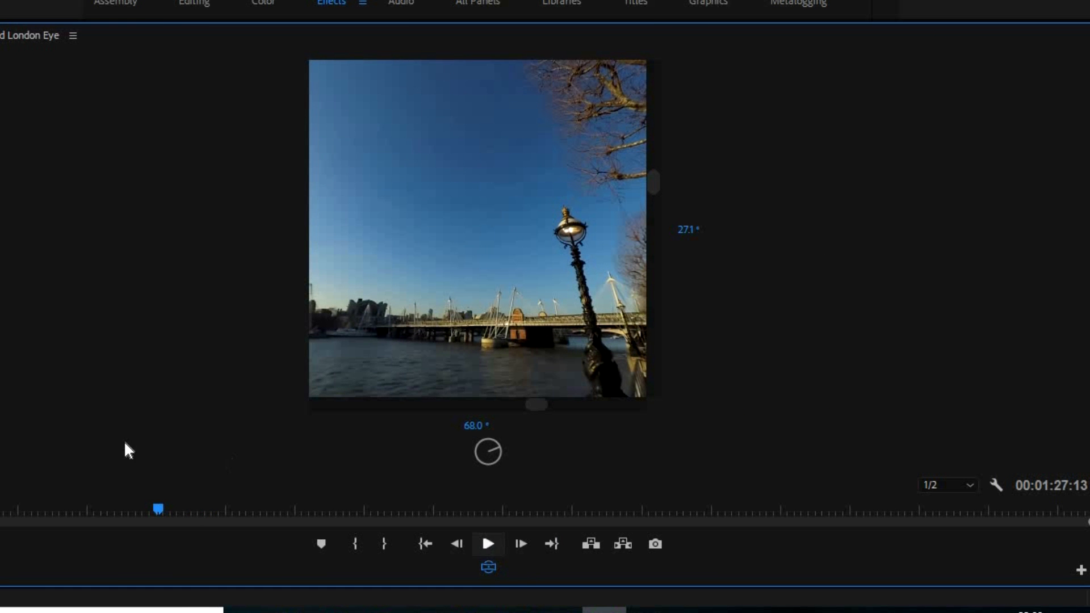
{"action": "left_click", "coordinate": [487, 544]}
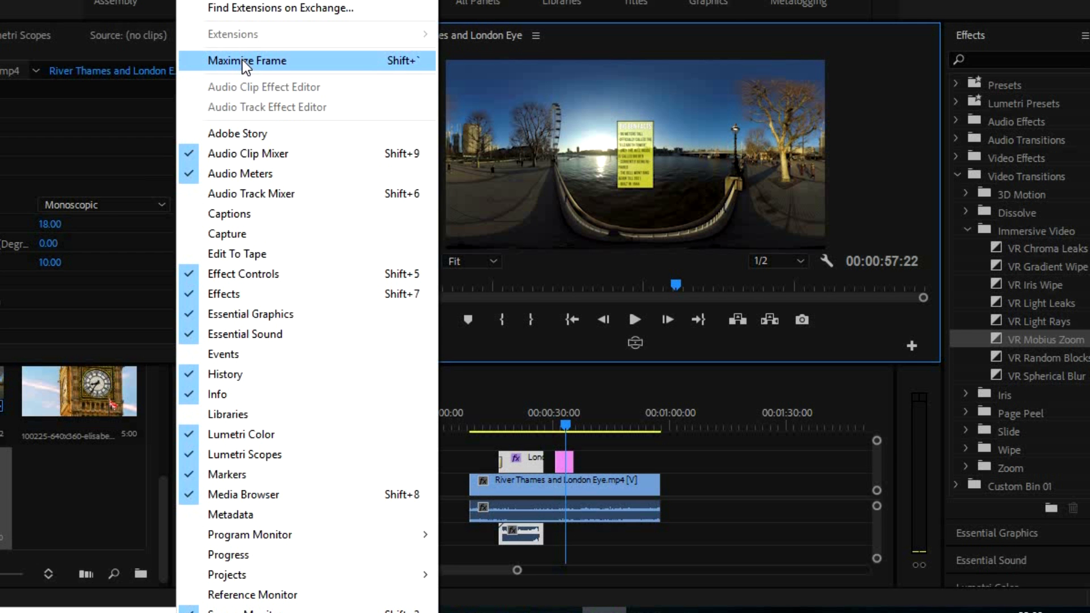
Inspect the facts card in maximized VR view, return to flat view and list Video Effects
{"action": "left_click", "coordinate": [247, 60]}
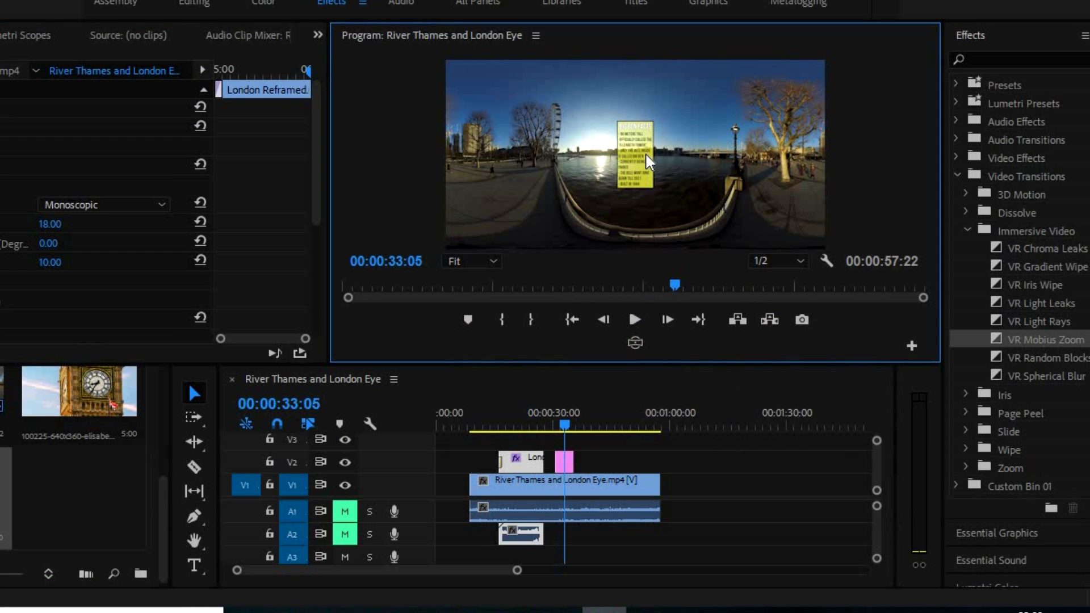
{"action": "mouse_move", "coordinate": [611, 223]}
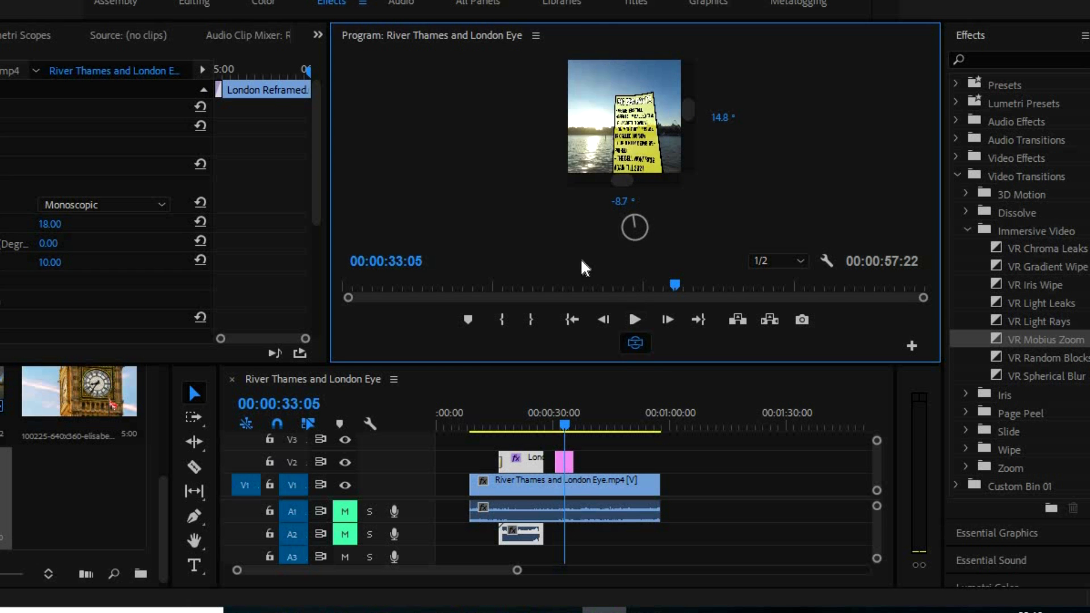
{"action": "left_click", "coordinate": [634, 342]}
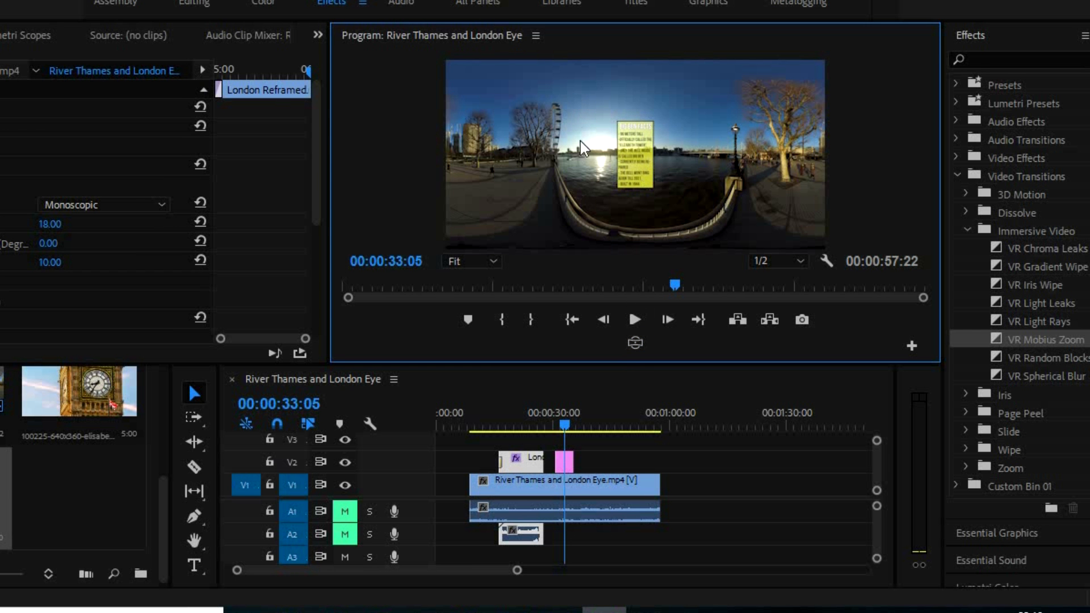
{"action": "mouse_move", "coordinate": [584, 164]}
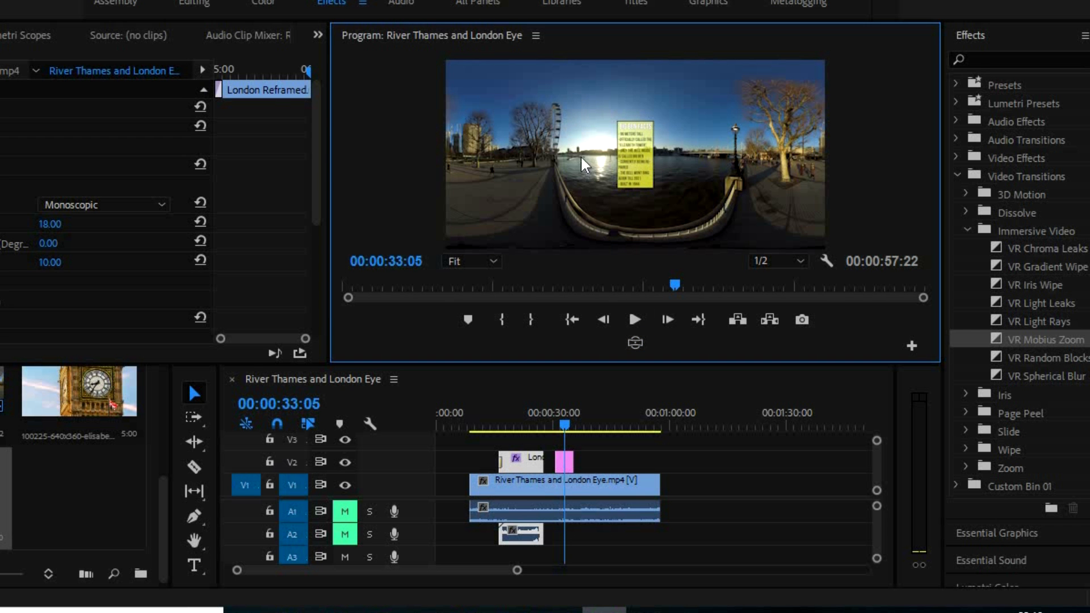
{"action": "mouse_move", "coordinate": [587, 131]}
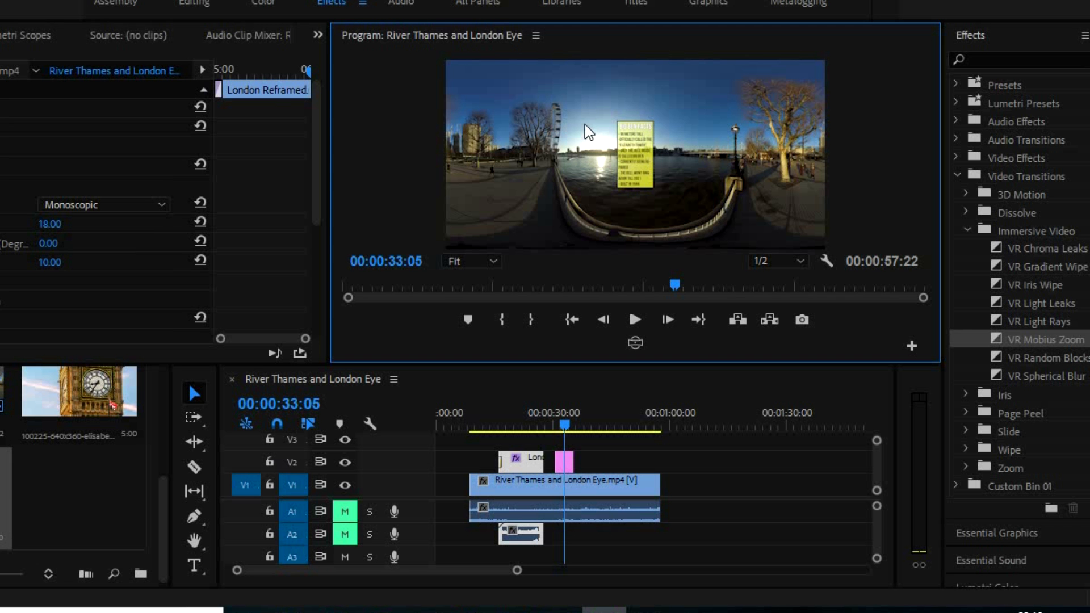
{"action": "mouse_move", "coordinate": [338, 147]}
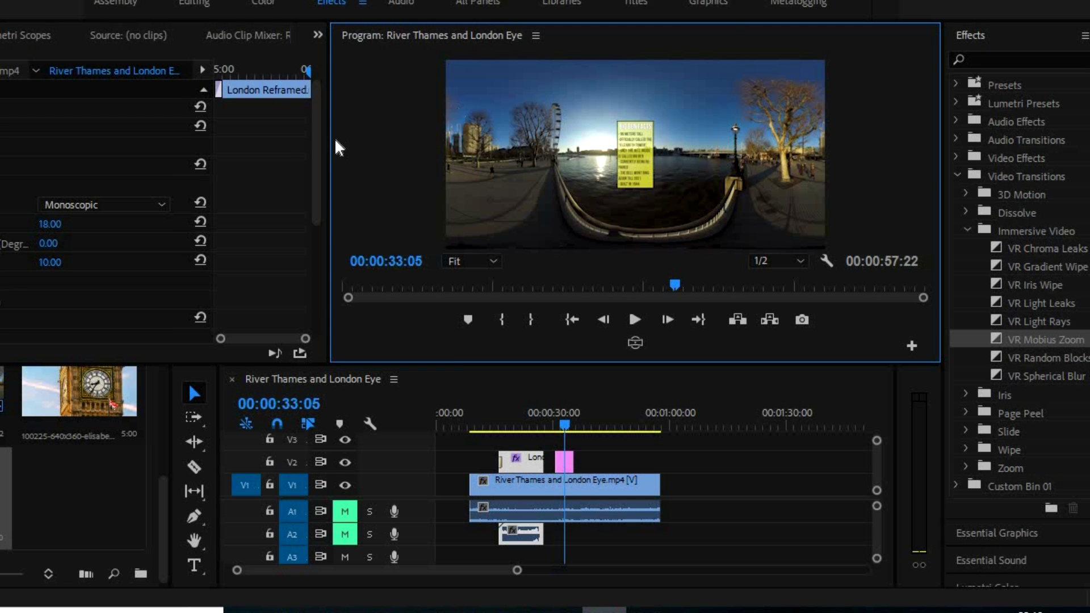
{"action": "left_click", "coordinate": [958, 158]}
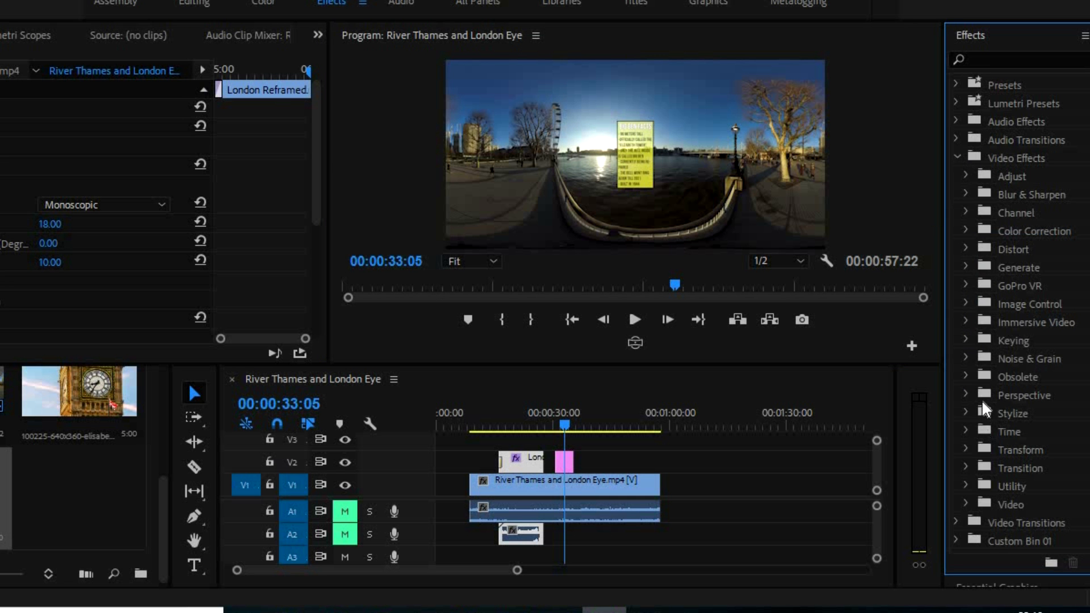
Apply VR Plane to Sphere to bign ben facts.png at scale 44 with tilt 11
{"action": "left_click", "coordinate": [946, 321]}
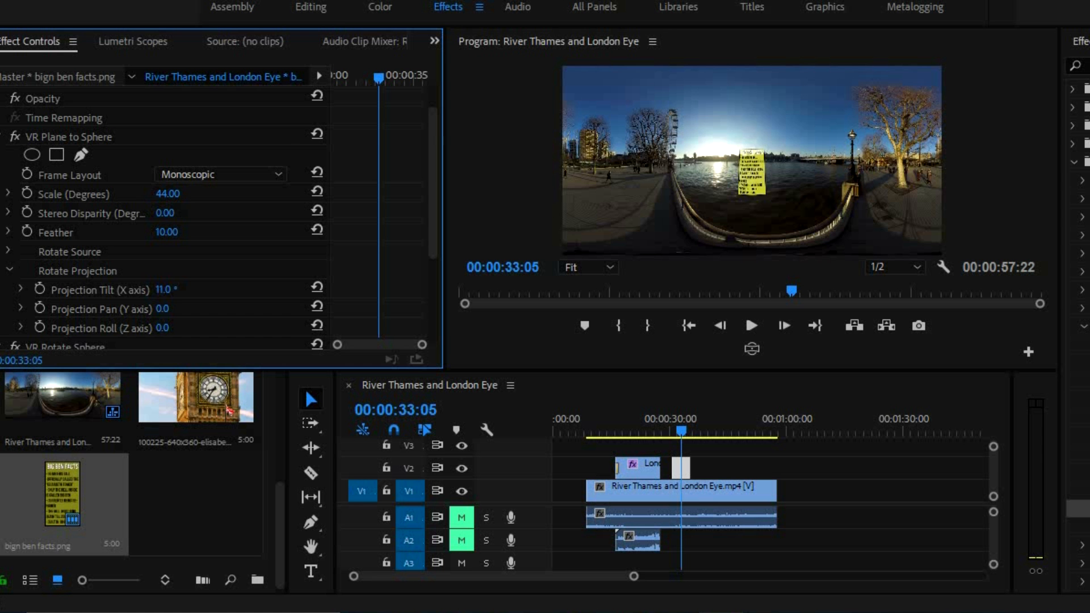
{"action": "left_click", "coordinate": [8, 270]}
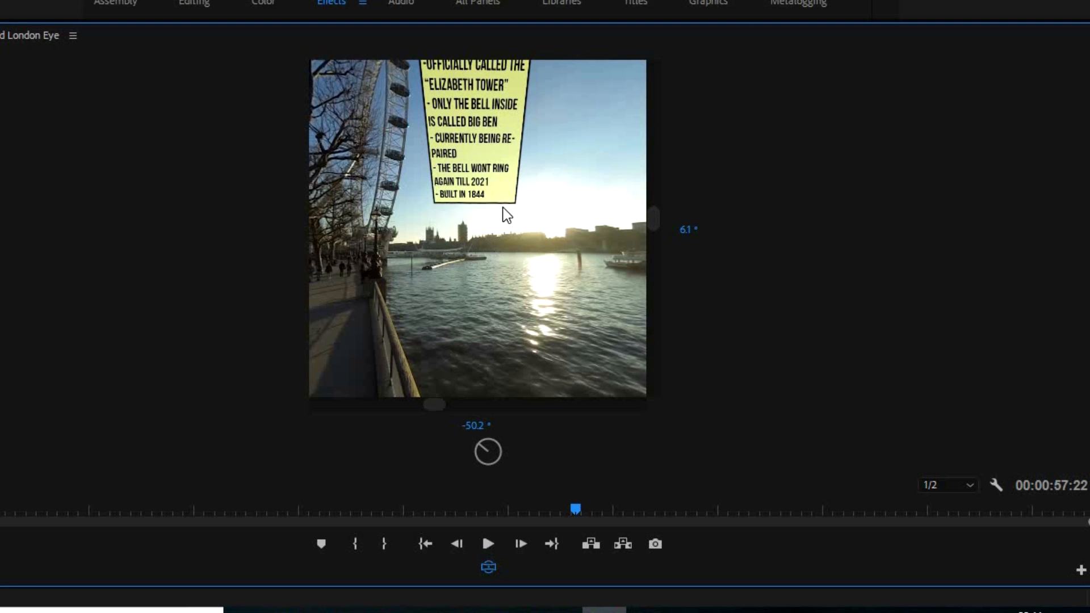
{"action": "mouse_move", "coordinate": [518, 66]}
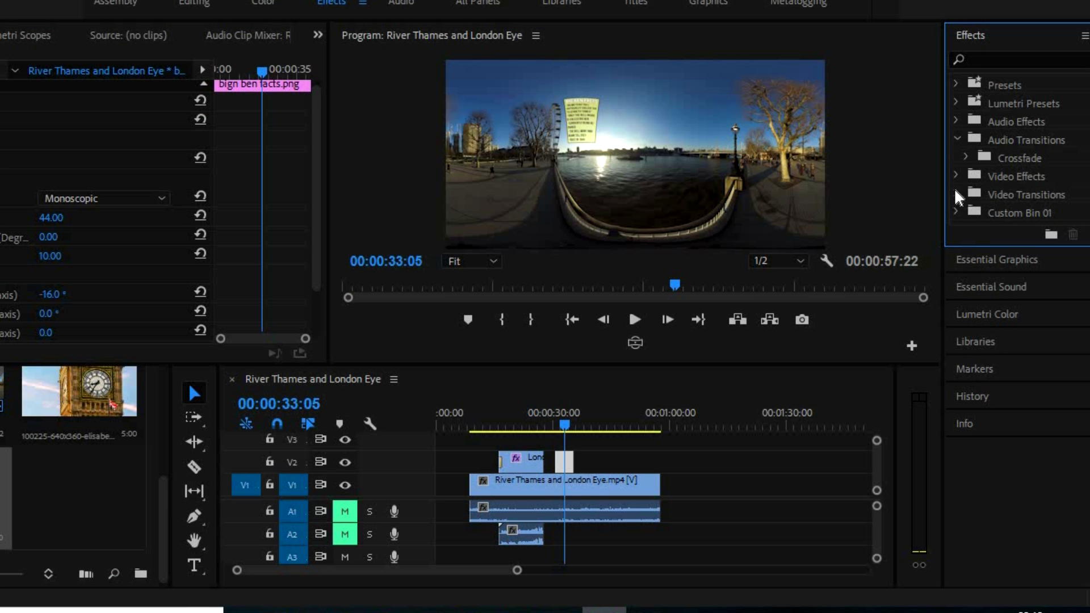
Expand Video Transitions > Immersive Video to reach VR Mobius Zoom for the Big Ben facts clip
{"action": "left_click", "coordinate": [958, 194]}
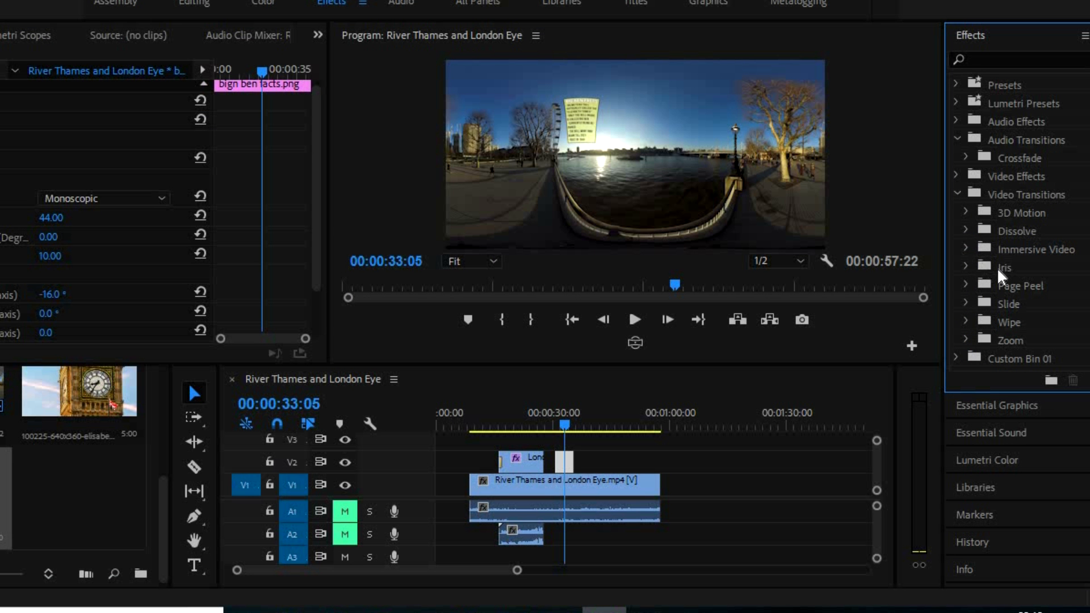
{"action": "mouse_move", "coordinate": [1008, 253]}
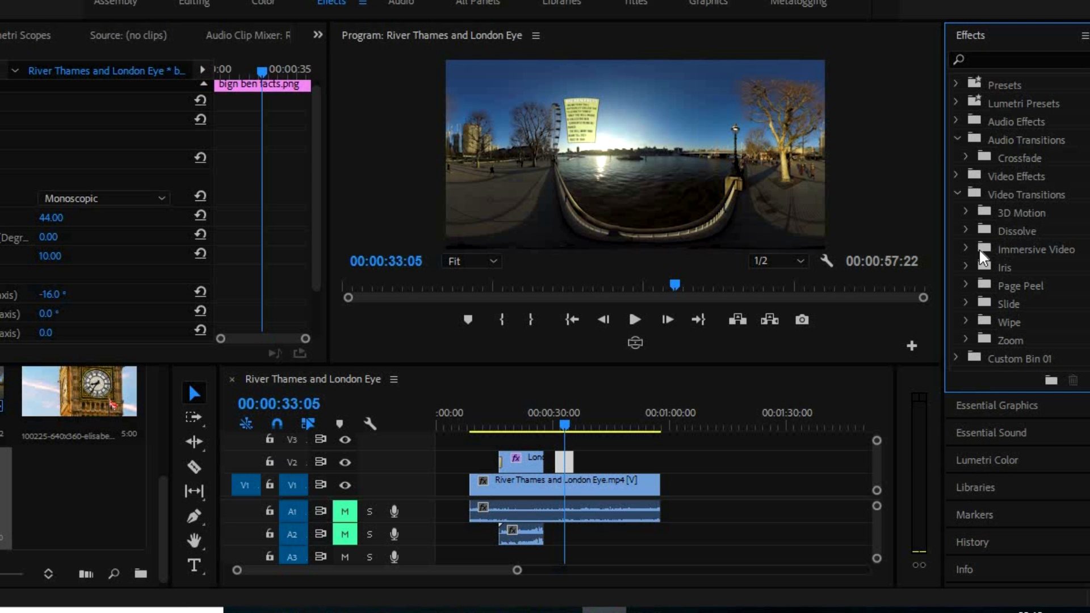
{"action": "left_click", "coordinate": [965, 249]}
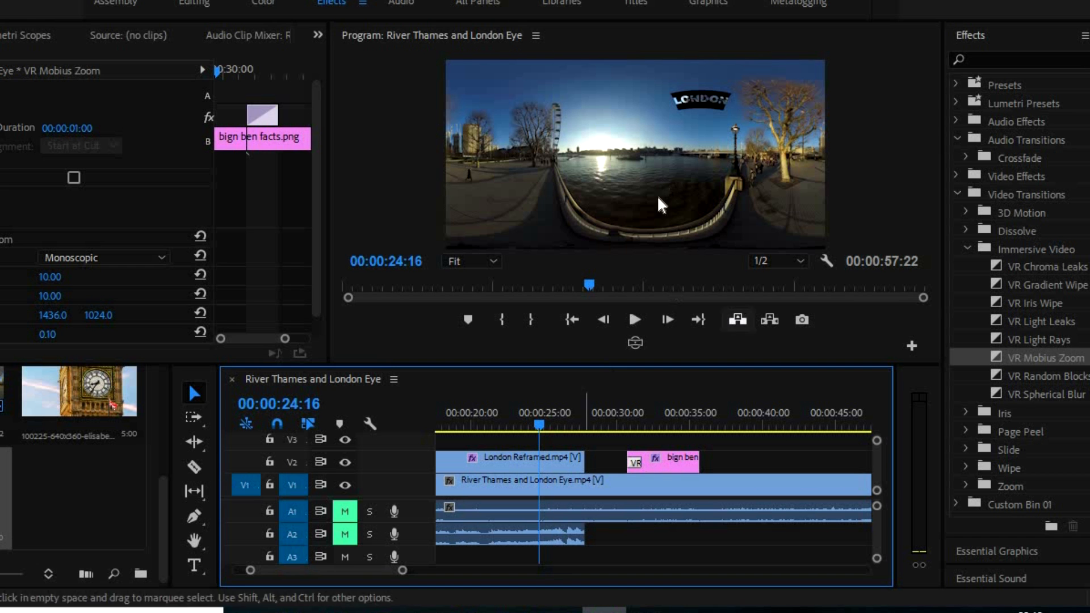
{"action": "mouse_move", "coordinate": [544, 266]}
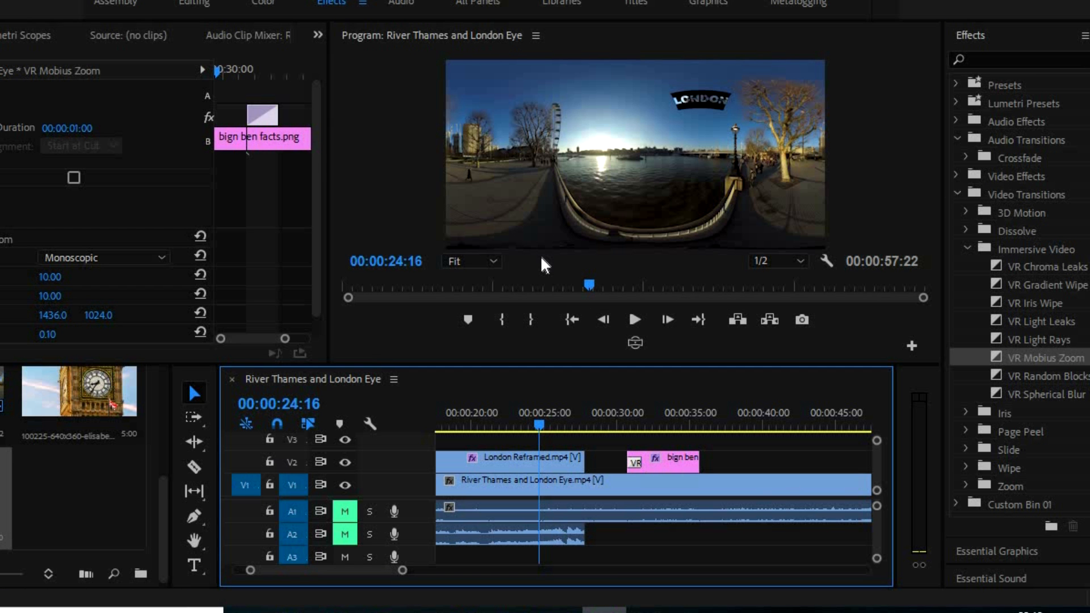
{"action": "mouse_move", "coordinate": [536, 242]}
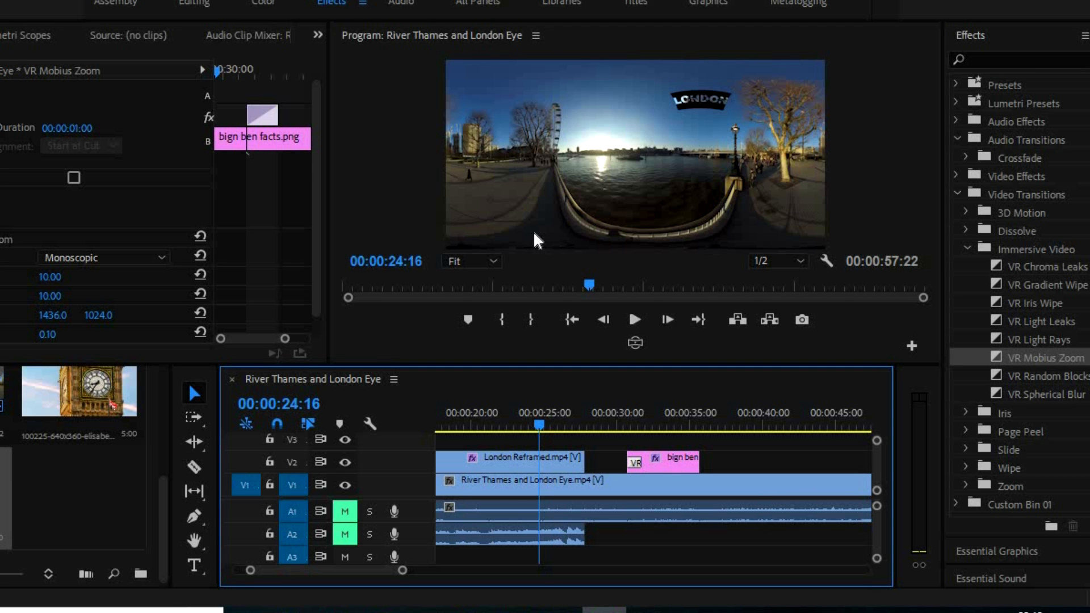
{"action": "mouse_move", "coordinate": [675, 171]}
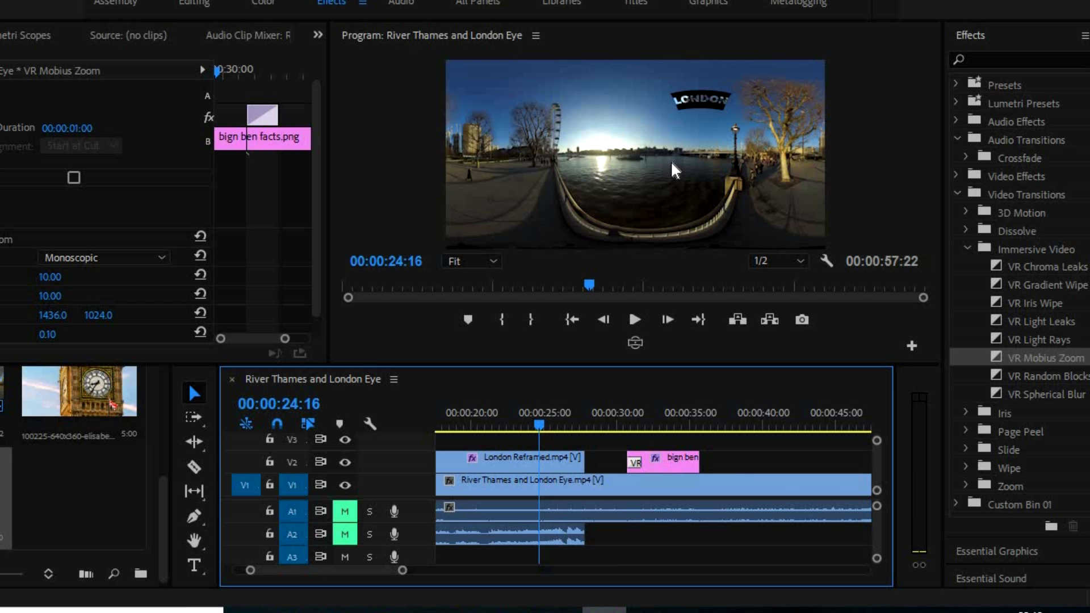
{"action": "mouse_move", "coordinate": [571, 469]}
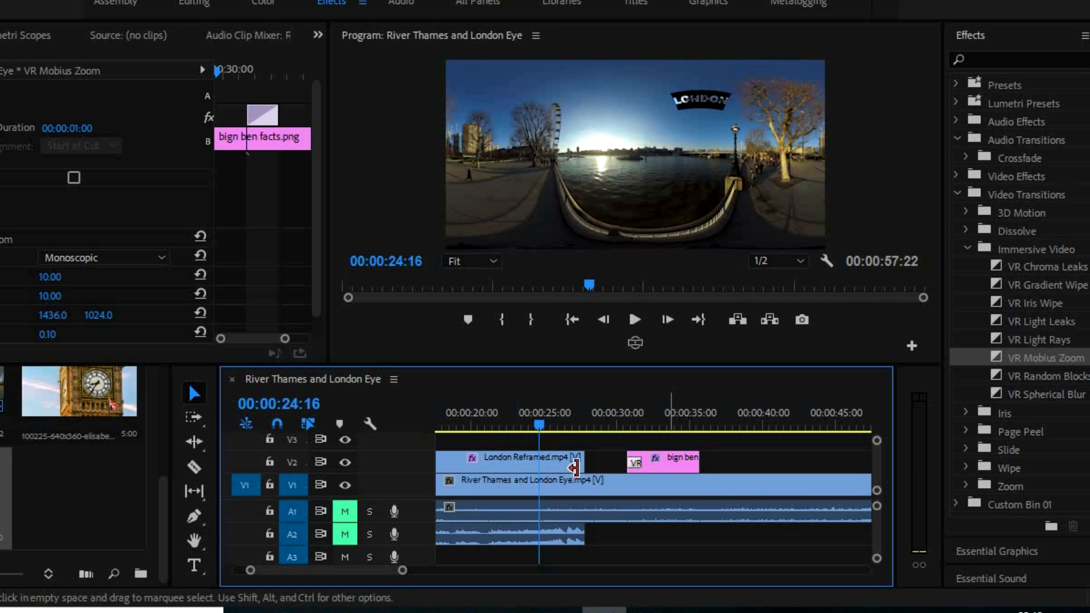
{"action": "mouse_move", "coordinate": [764, 189]}
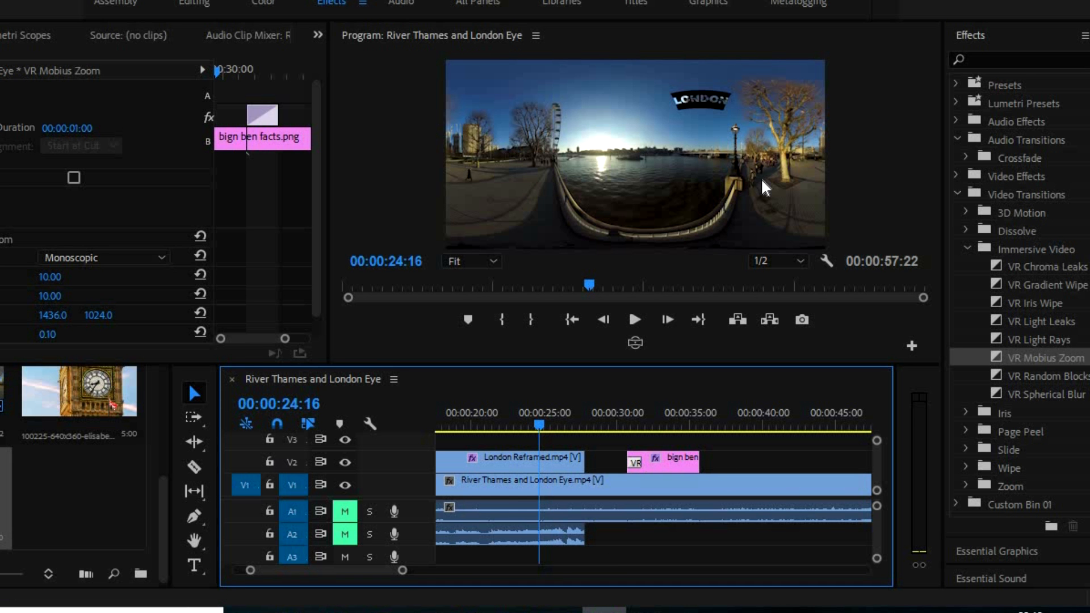